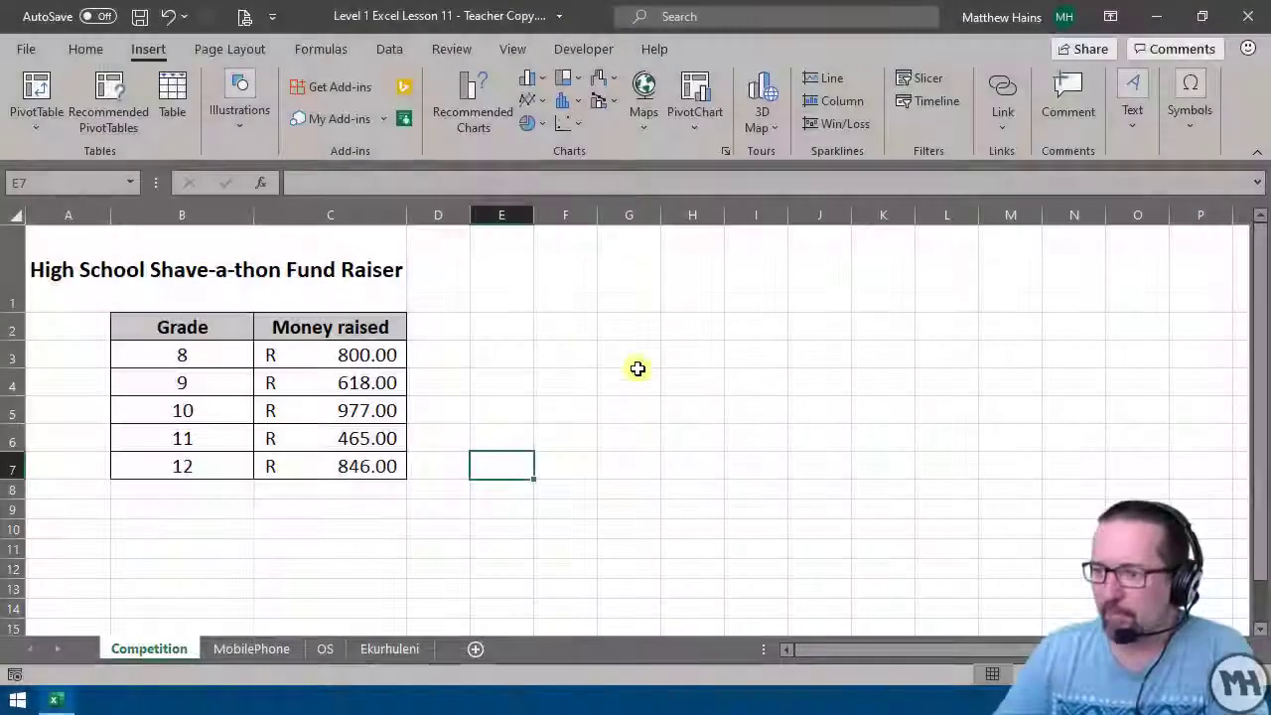
Step: Select the Grade and Money raised table B2:C7 and preview a stacked column chart
click(501, 268)
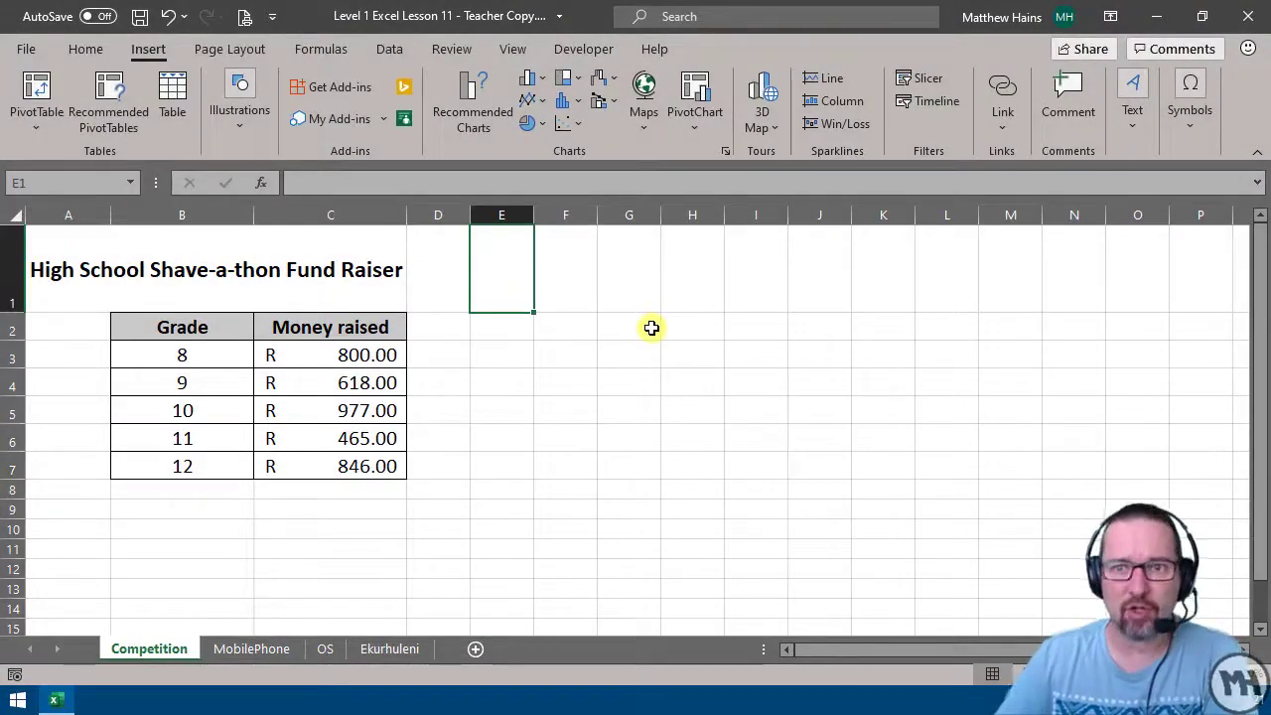
click(629, 268)
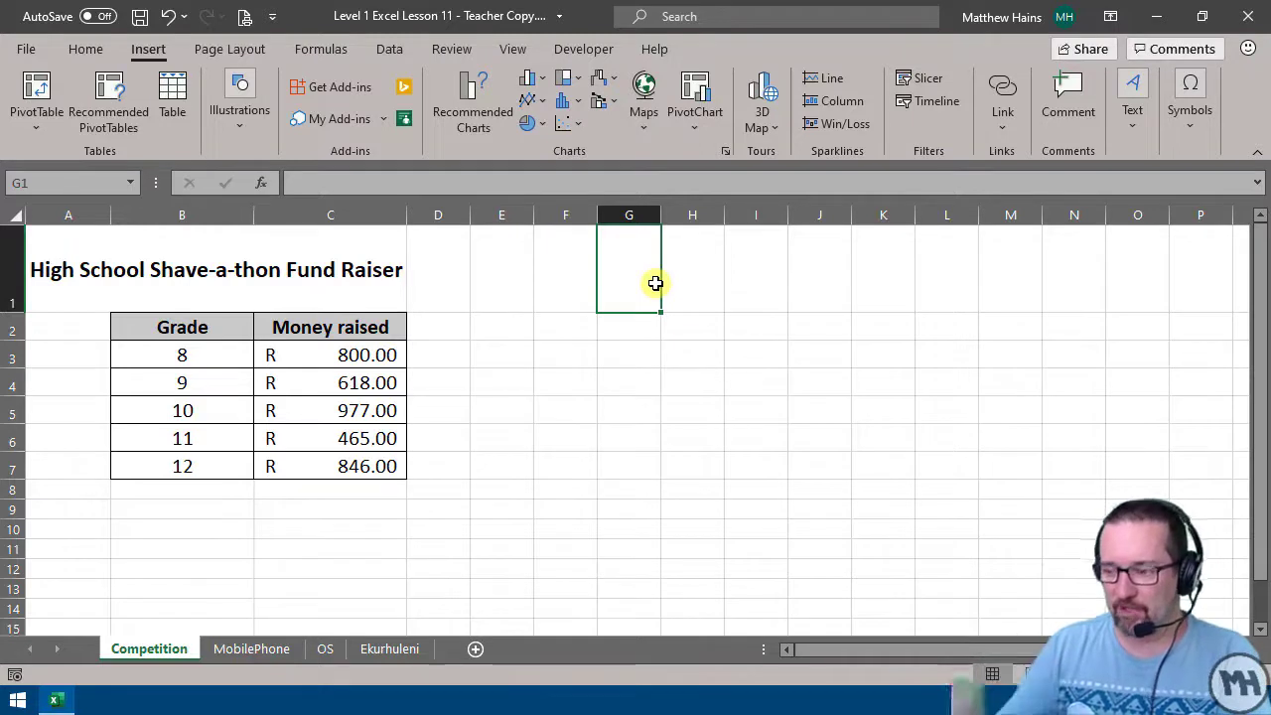
click(565, 327)
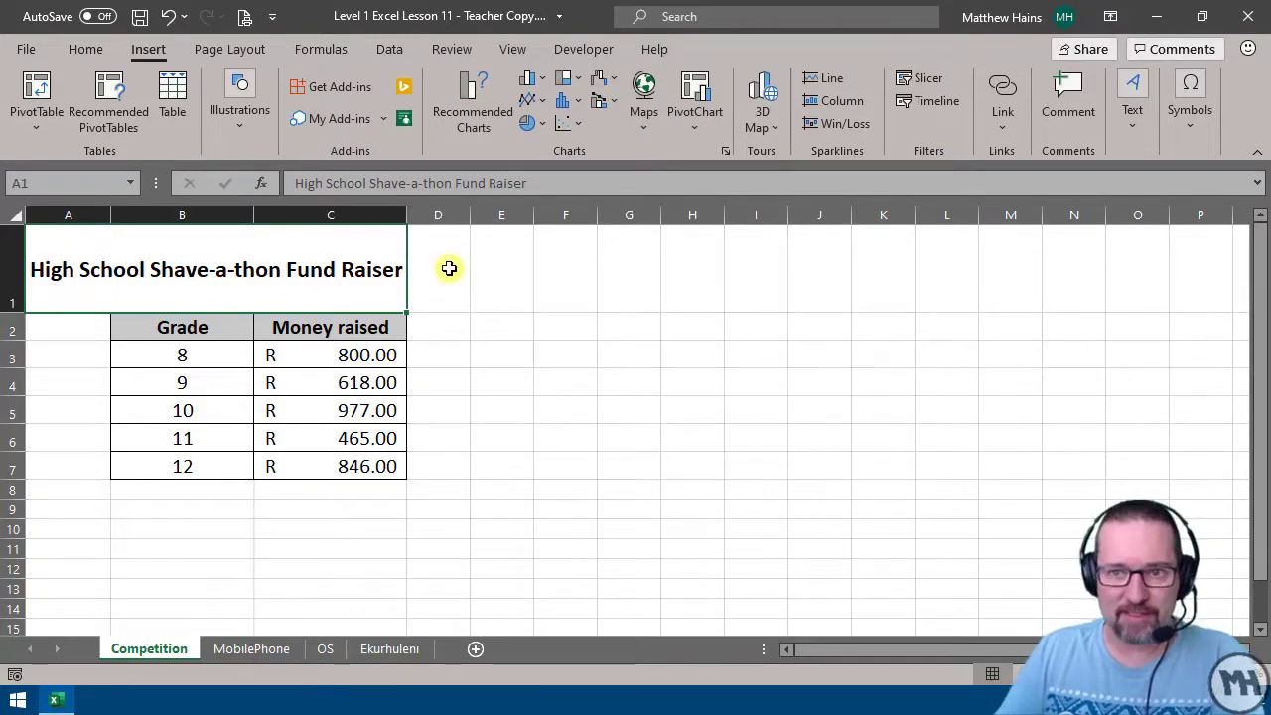
click(565, 382)
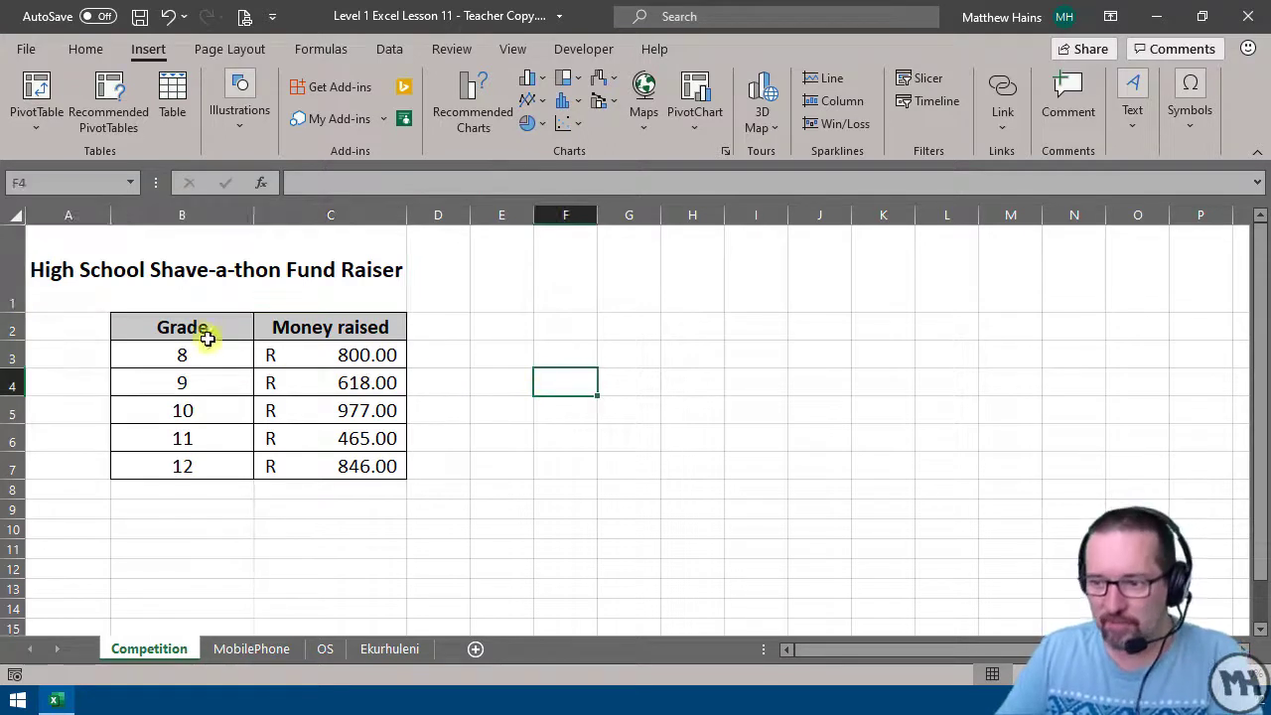
click(181, 354)
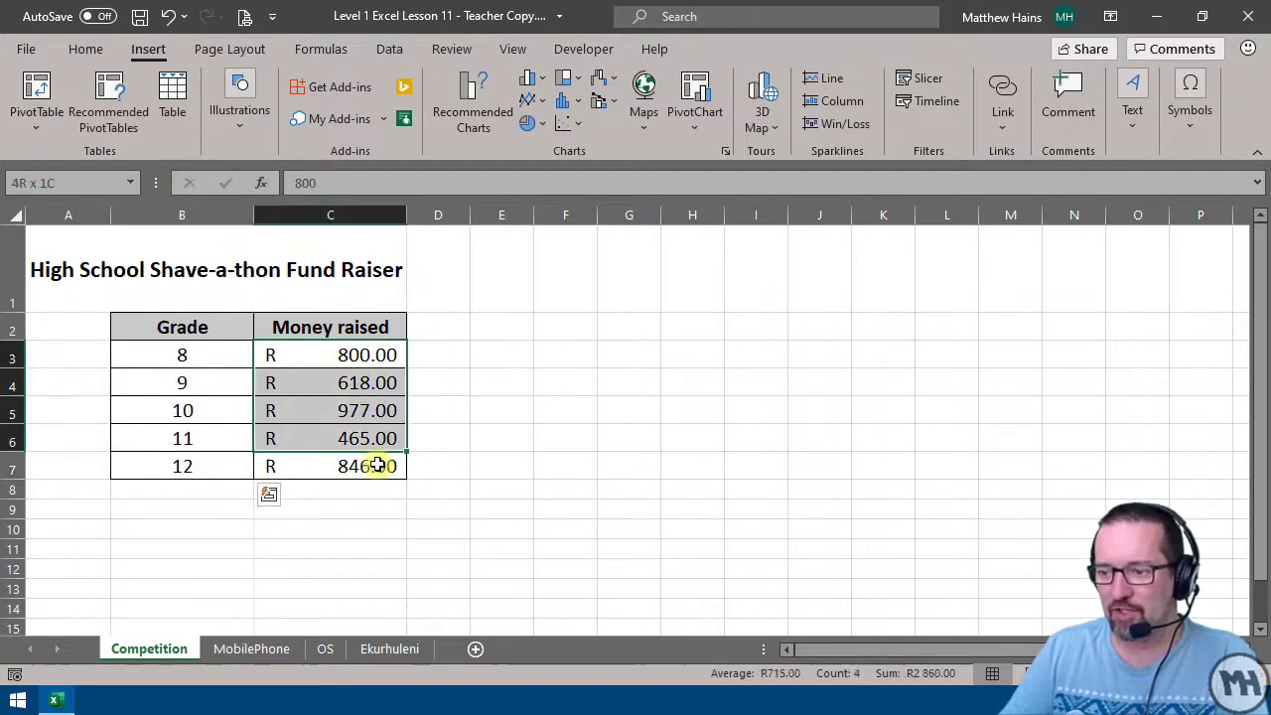
click(501, 437)
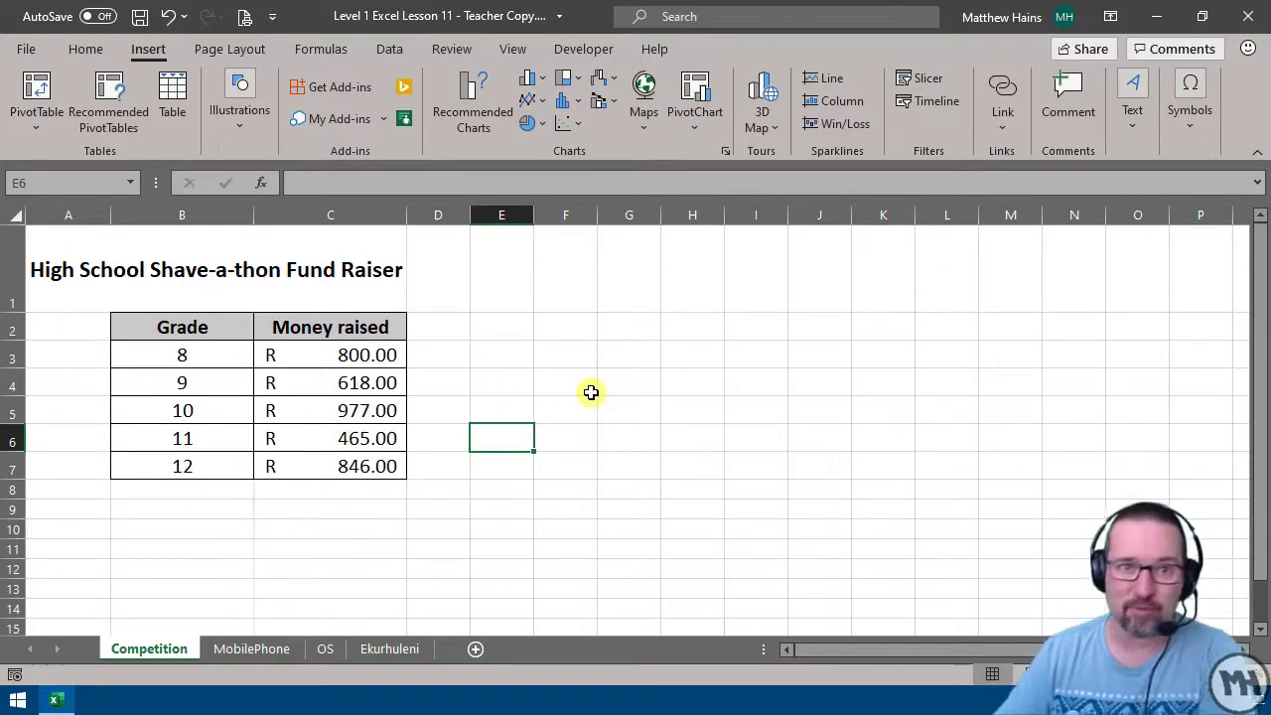
click(182, 327)
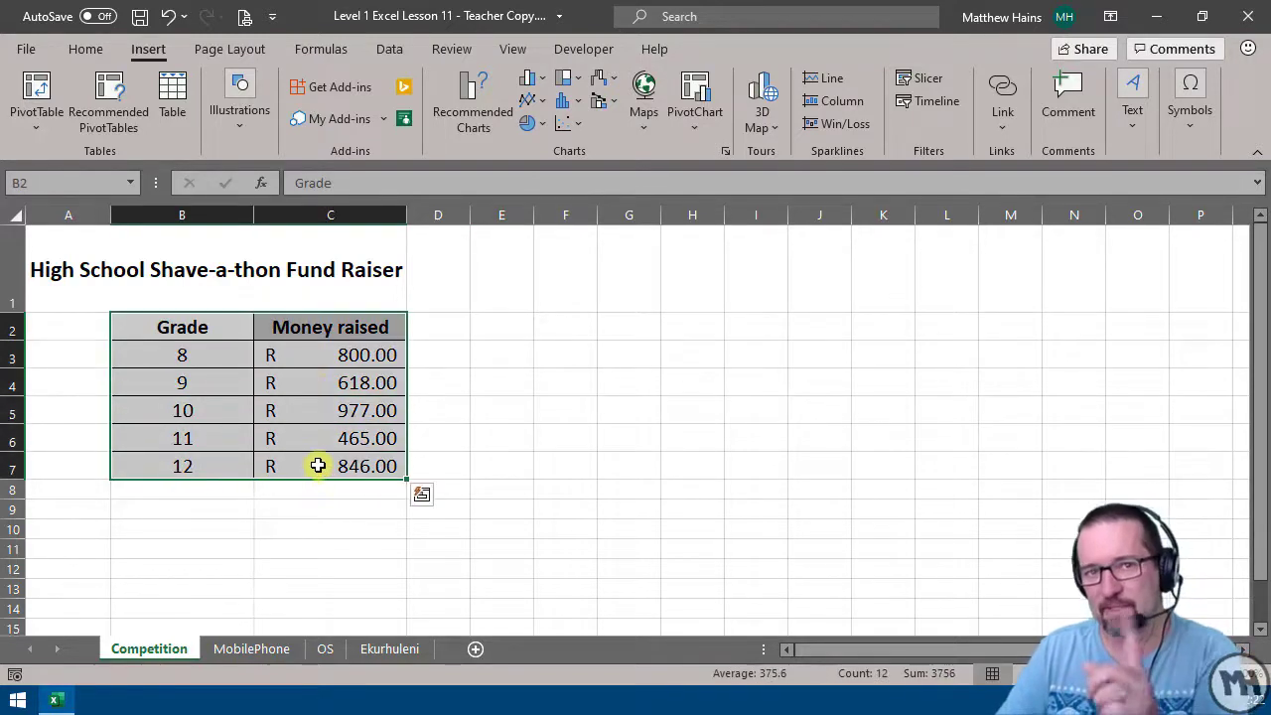
mouse_move(248, 489)
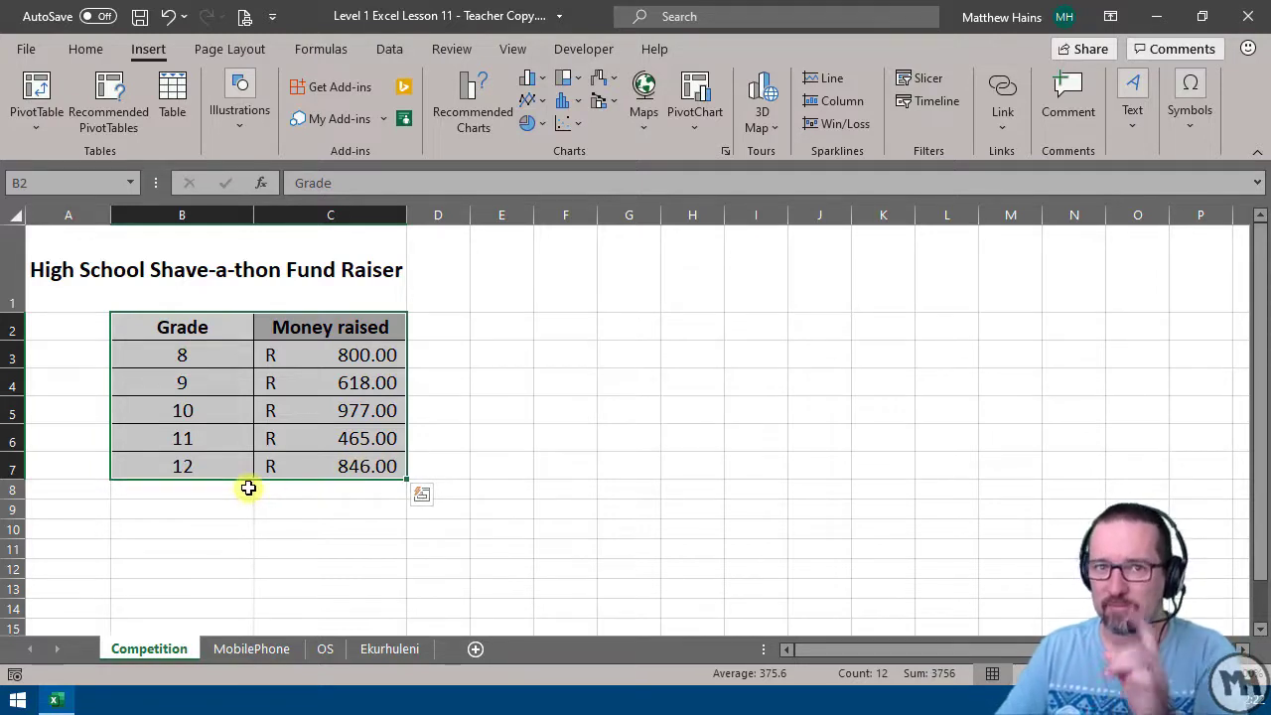
mouse_move(148, 48)
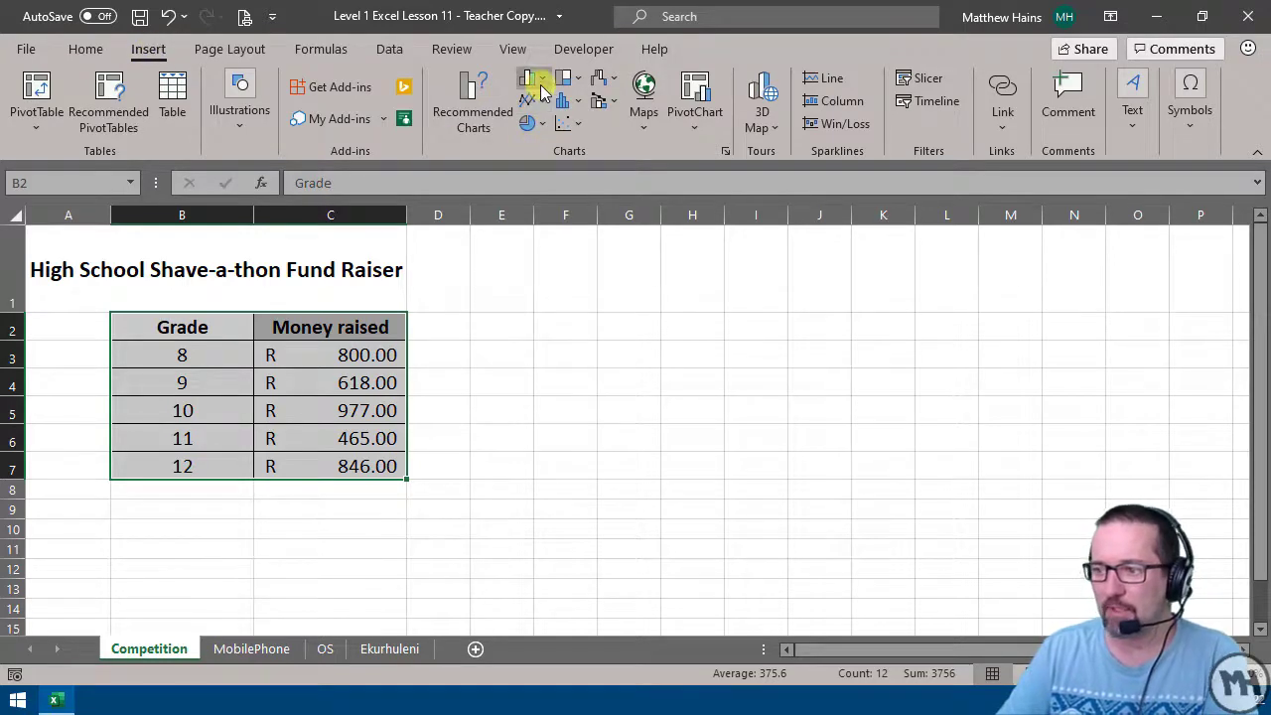
mouse_move(535, 84)
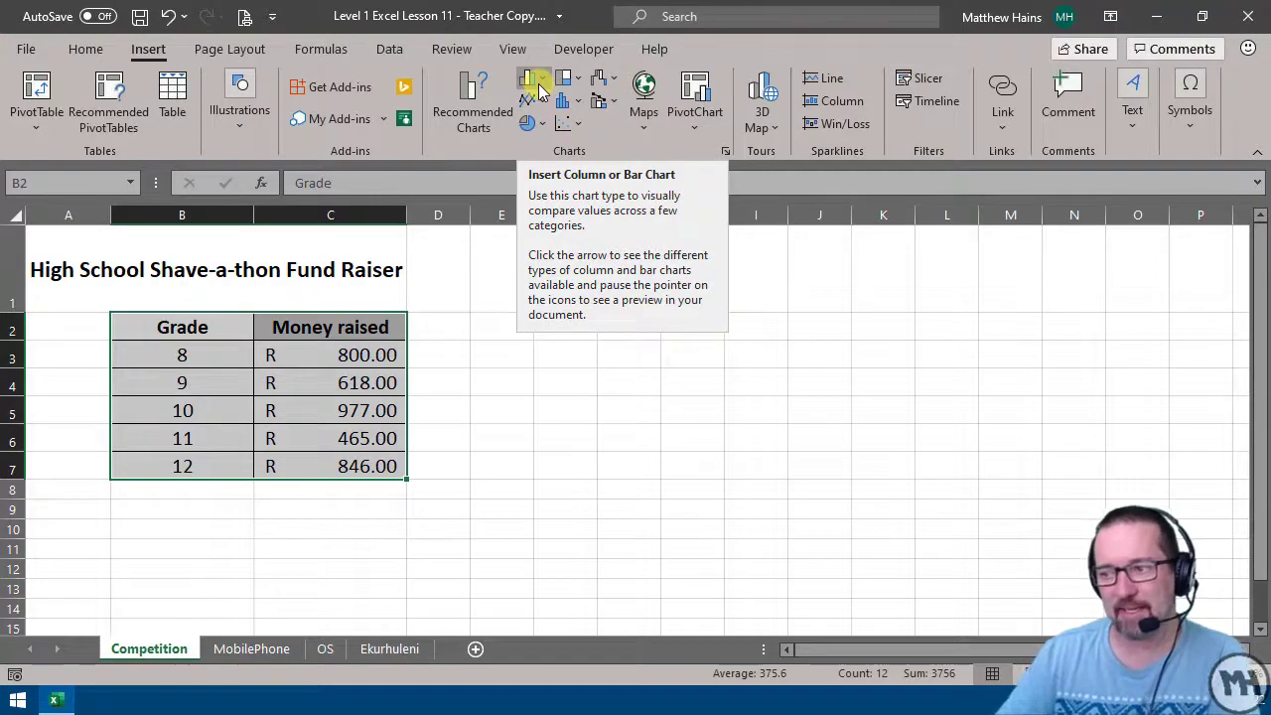
click(534, 77)
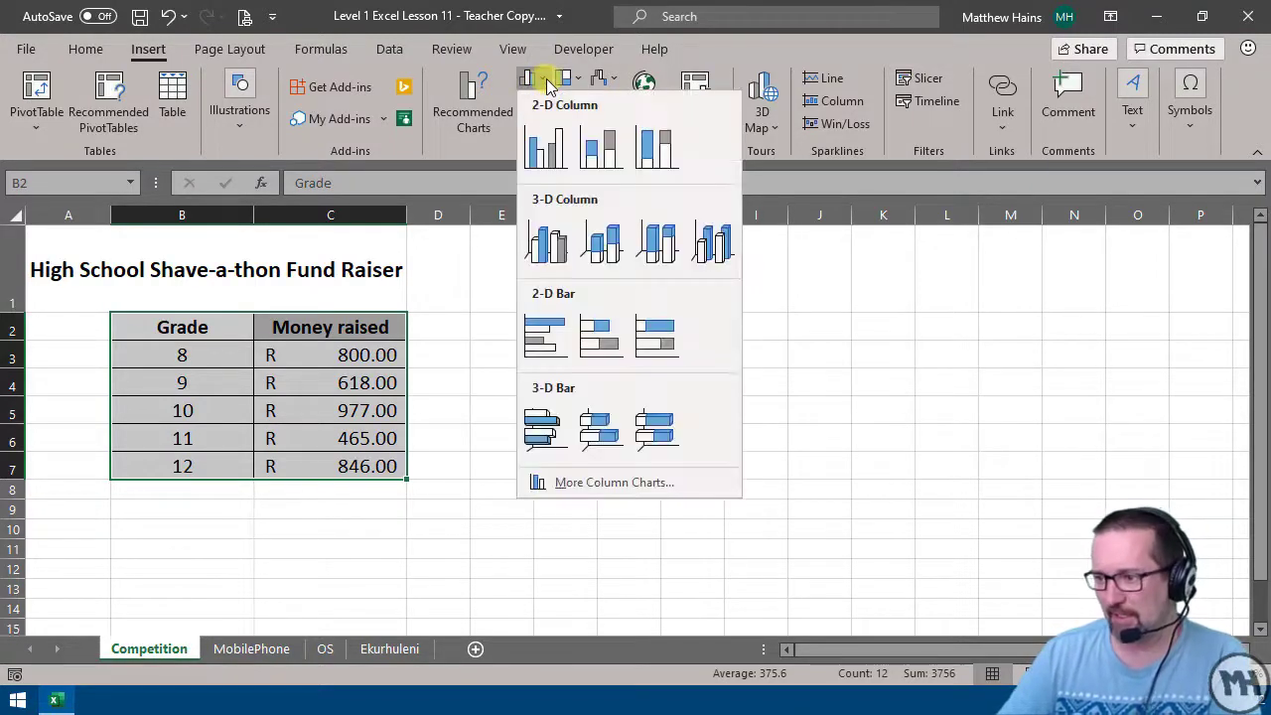
click(601, 147)
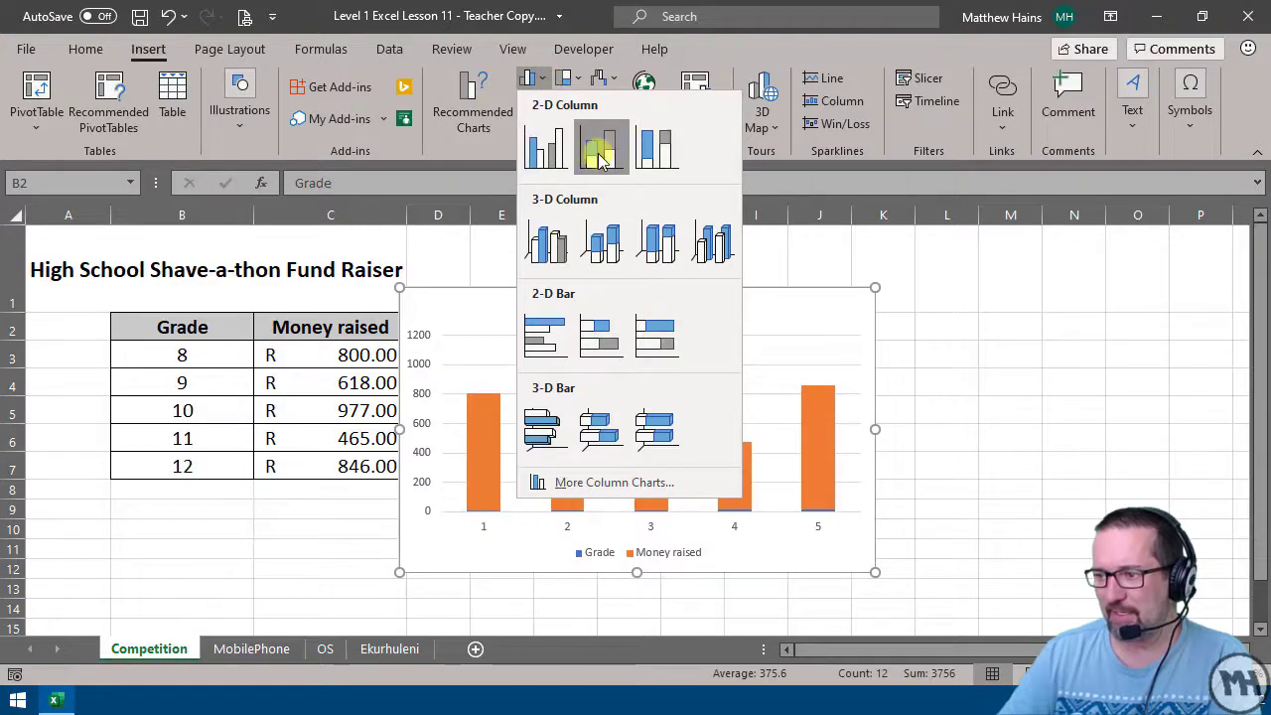
mouse_move(712, 244)
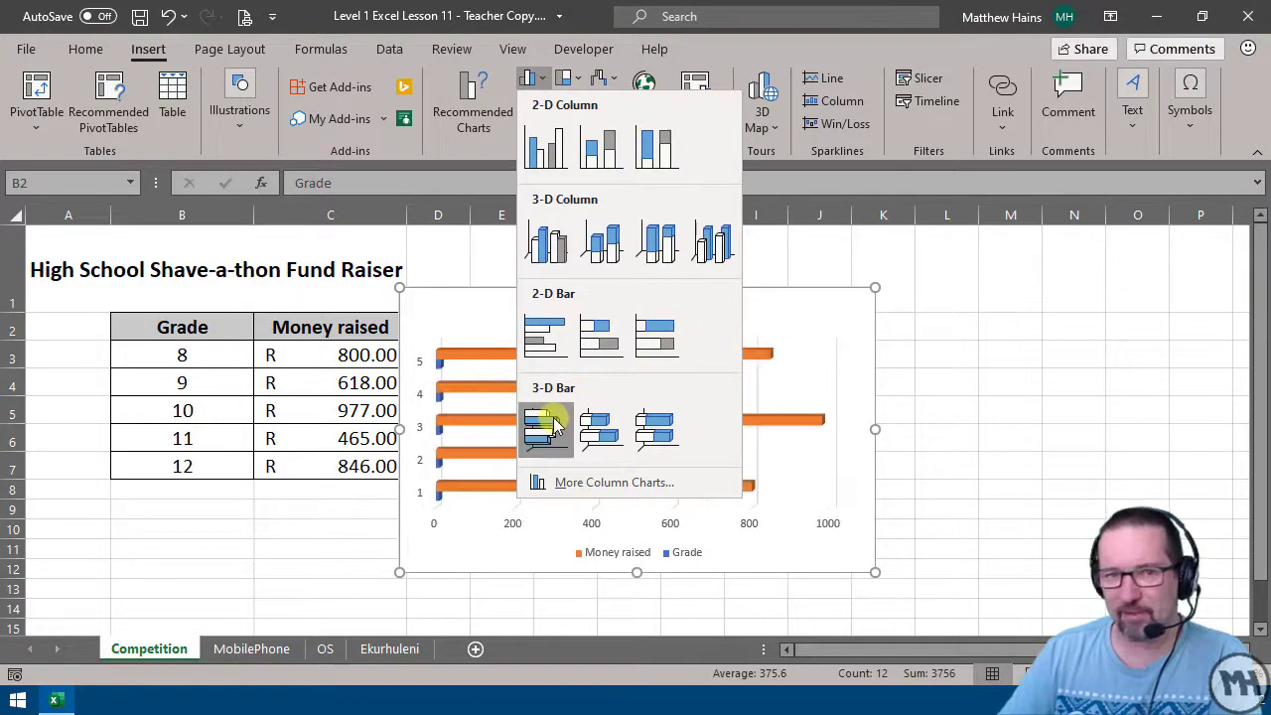
mouse_move(613, 482)
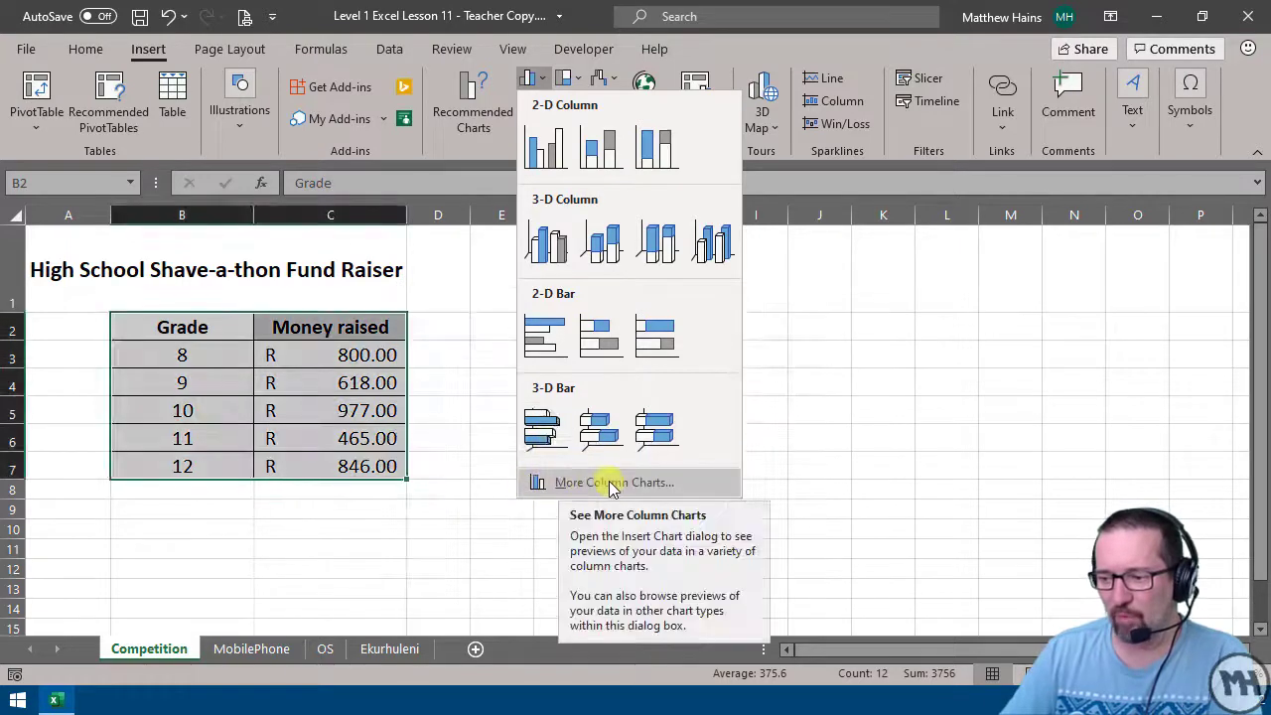
Step: In More Column Charts, pick the third Clustered Column layout with one bar per grade
click(613, 481)
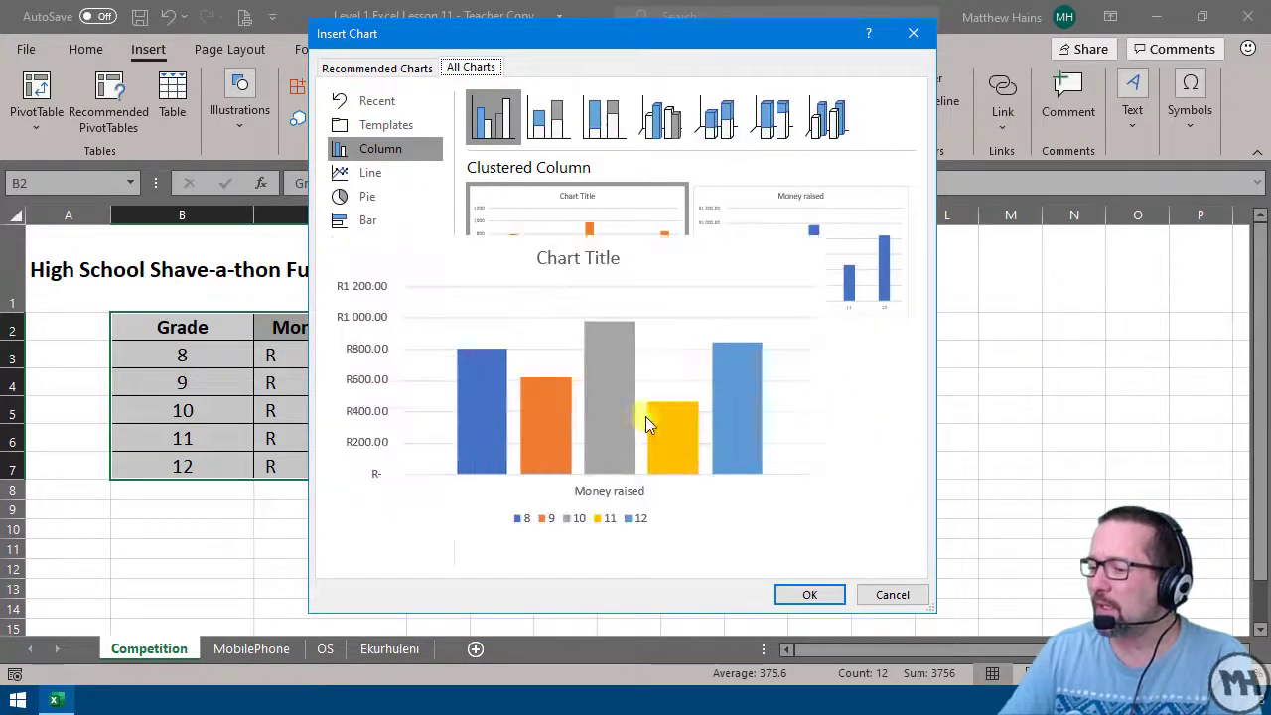
click(380, 148)
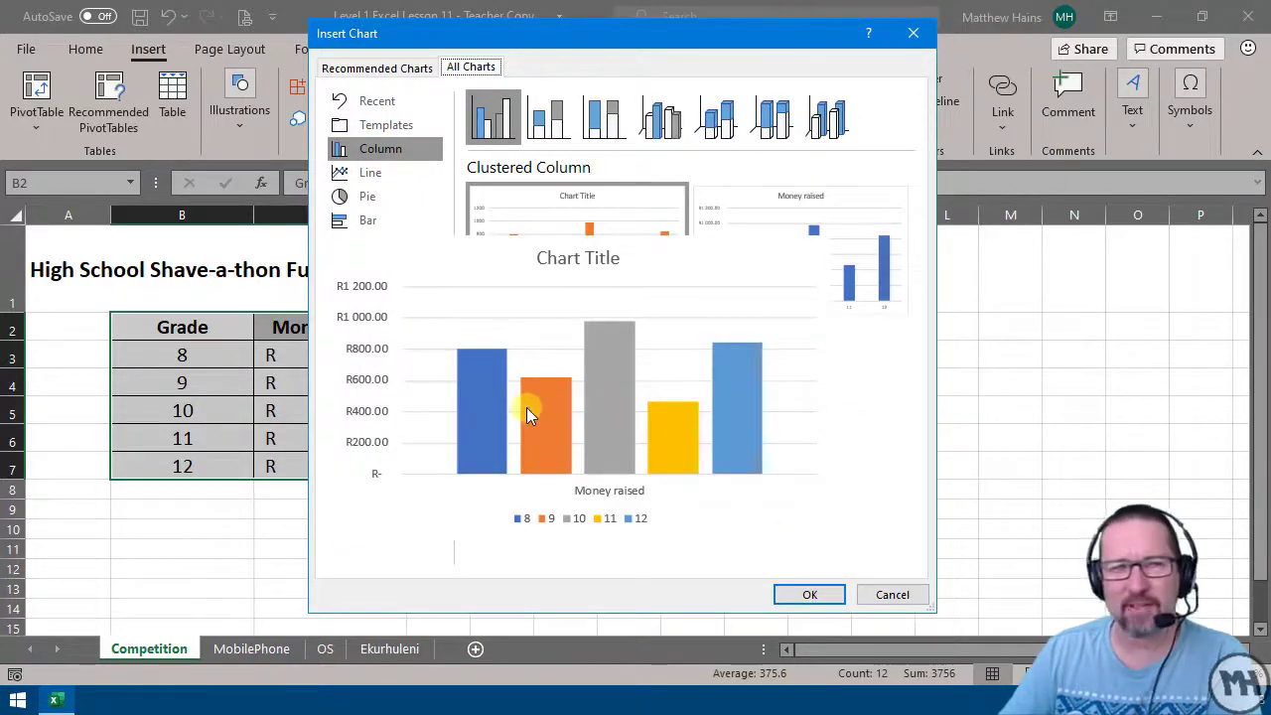
click(471, 66)
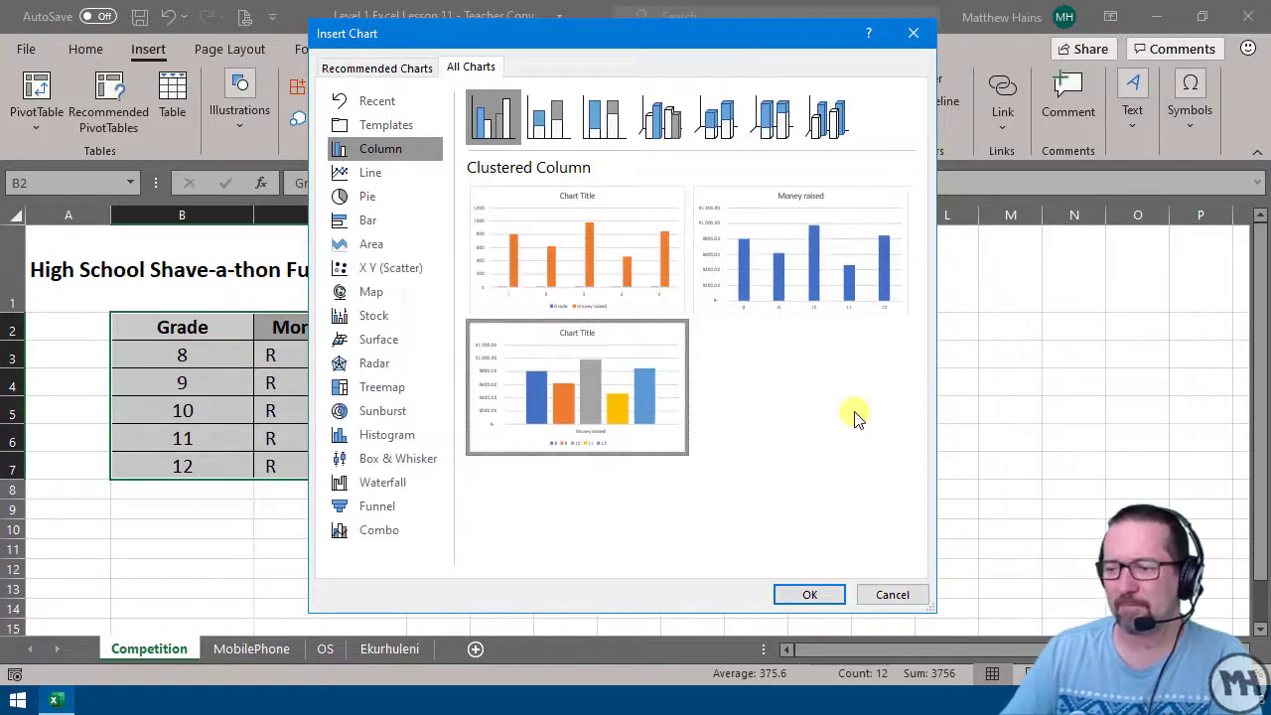
mouse_move(809, 594)
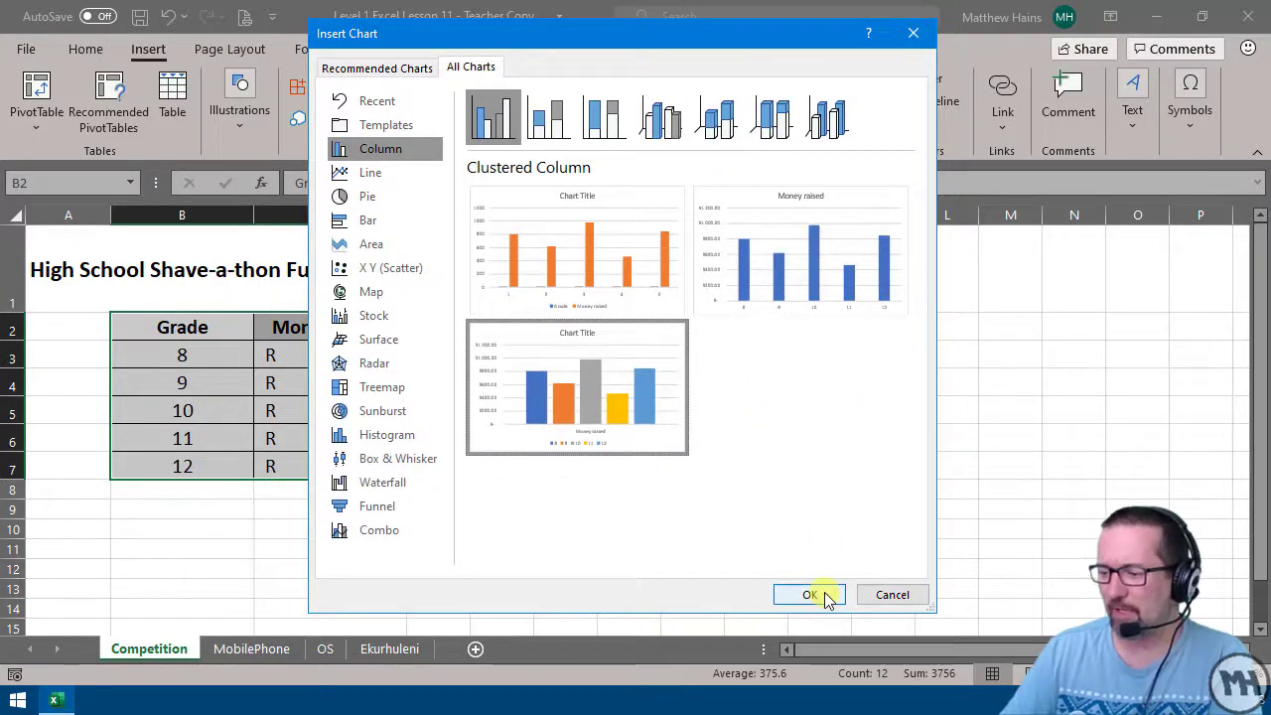
click(810, 594)
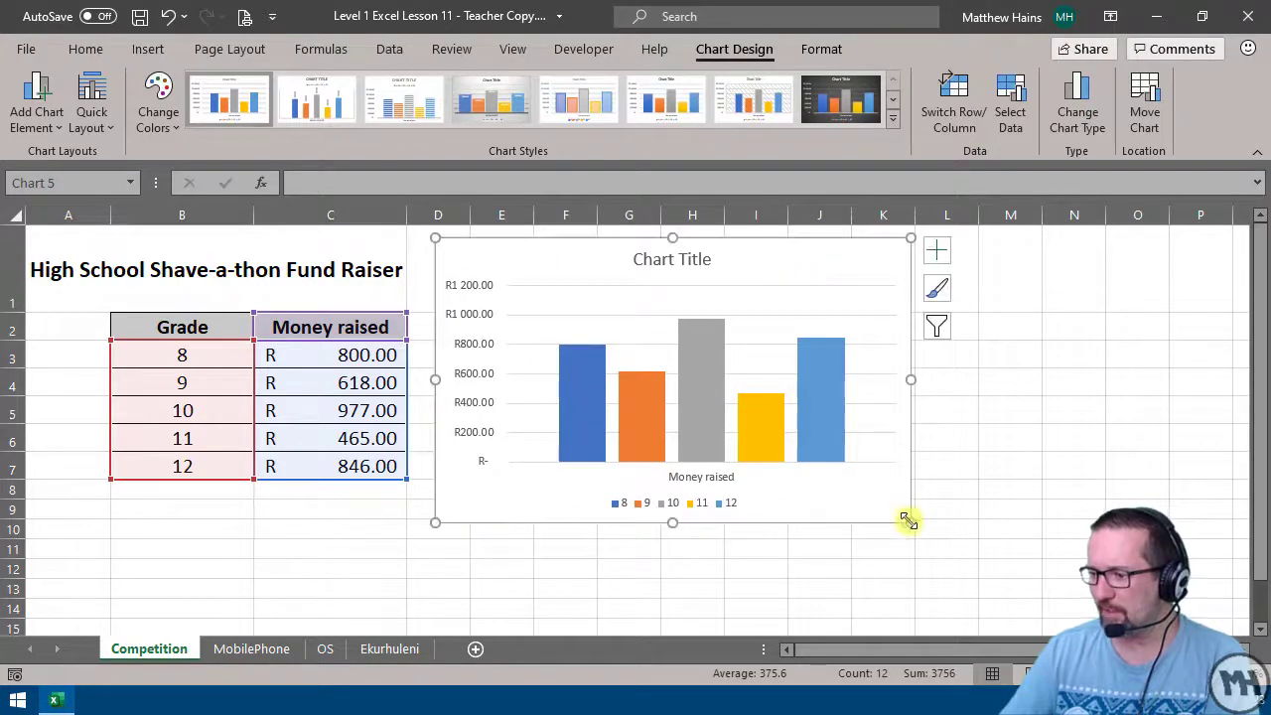
drag(910, 522, 960, 574)
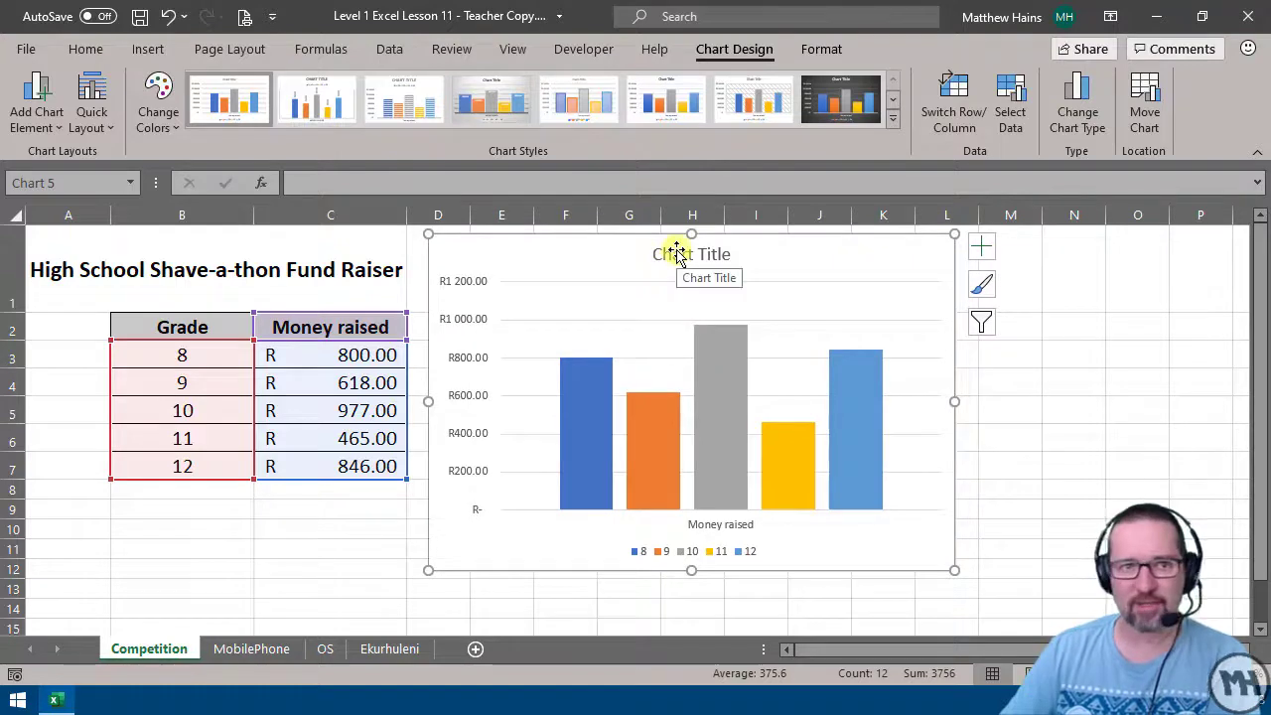
mouse_move(472, 288)
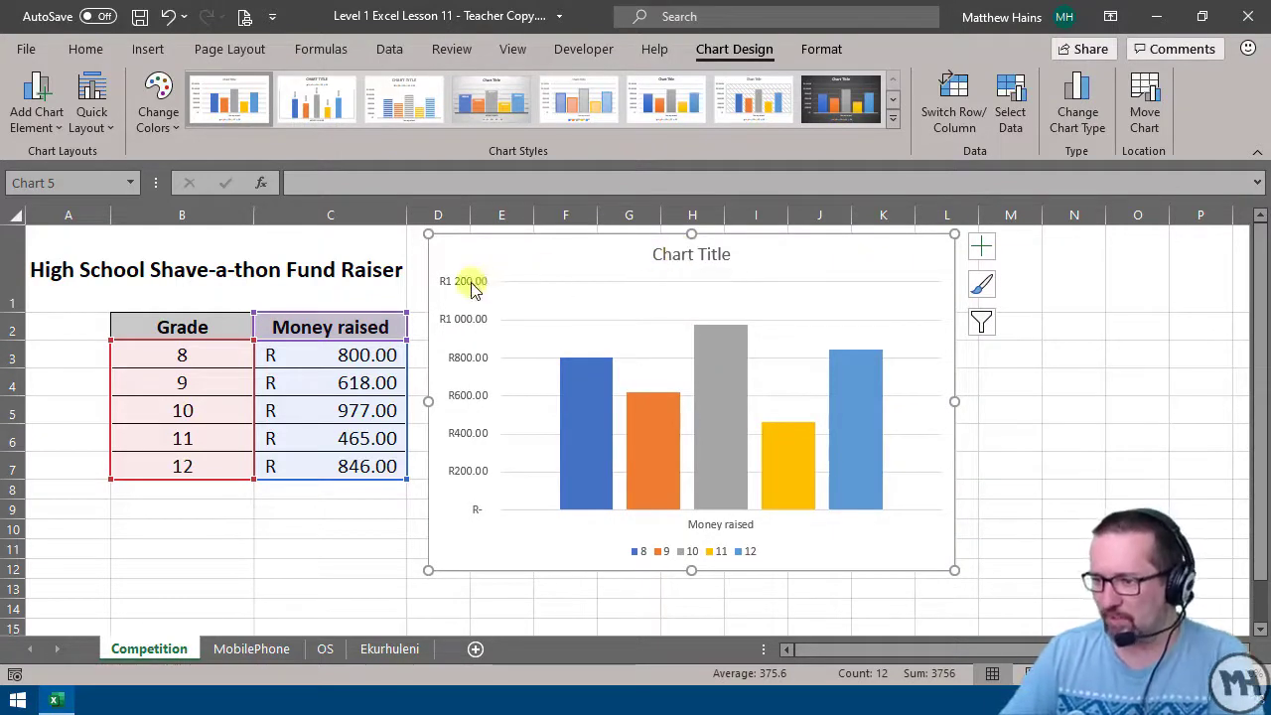
mouse_move(467, 281)
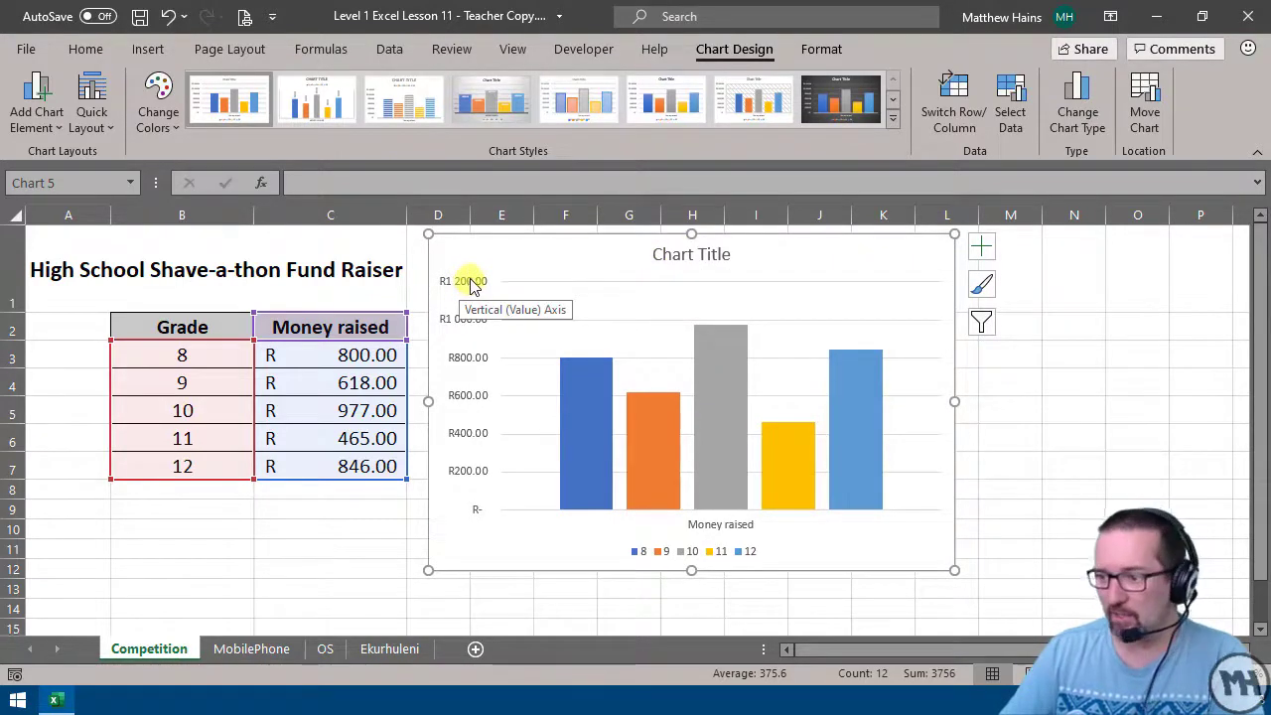
mouse_move(467, 270)
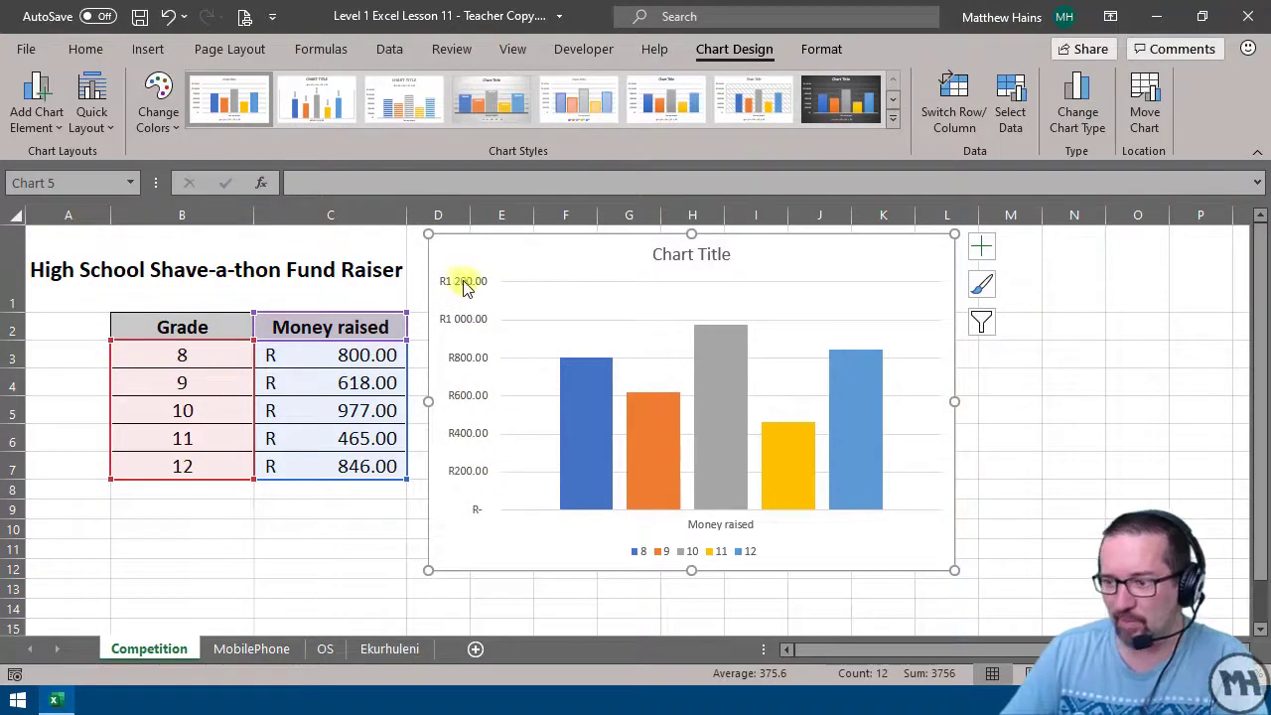
mouse_move(549, 298)
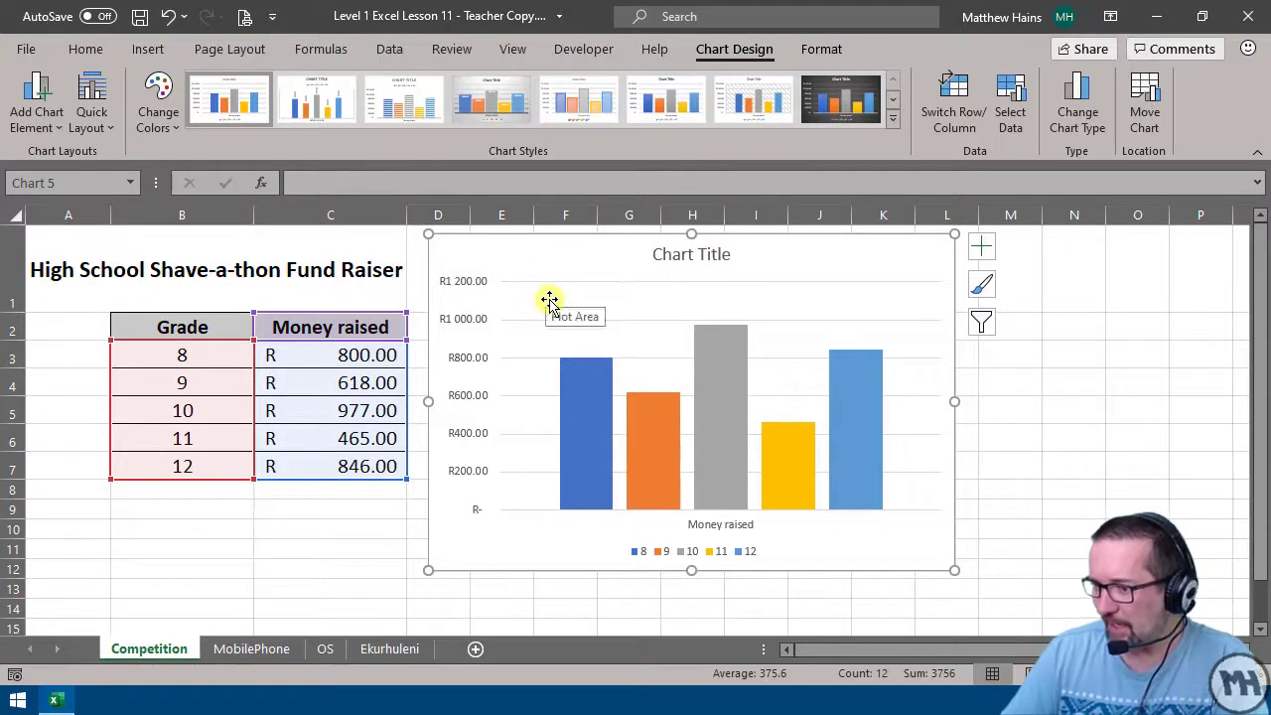
mouse_move(769, 442)
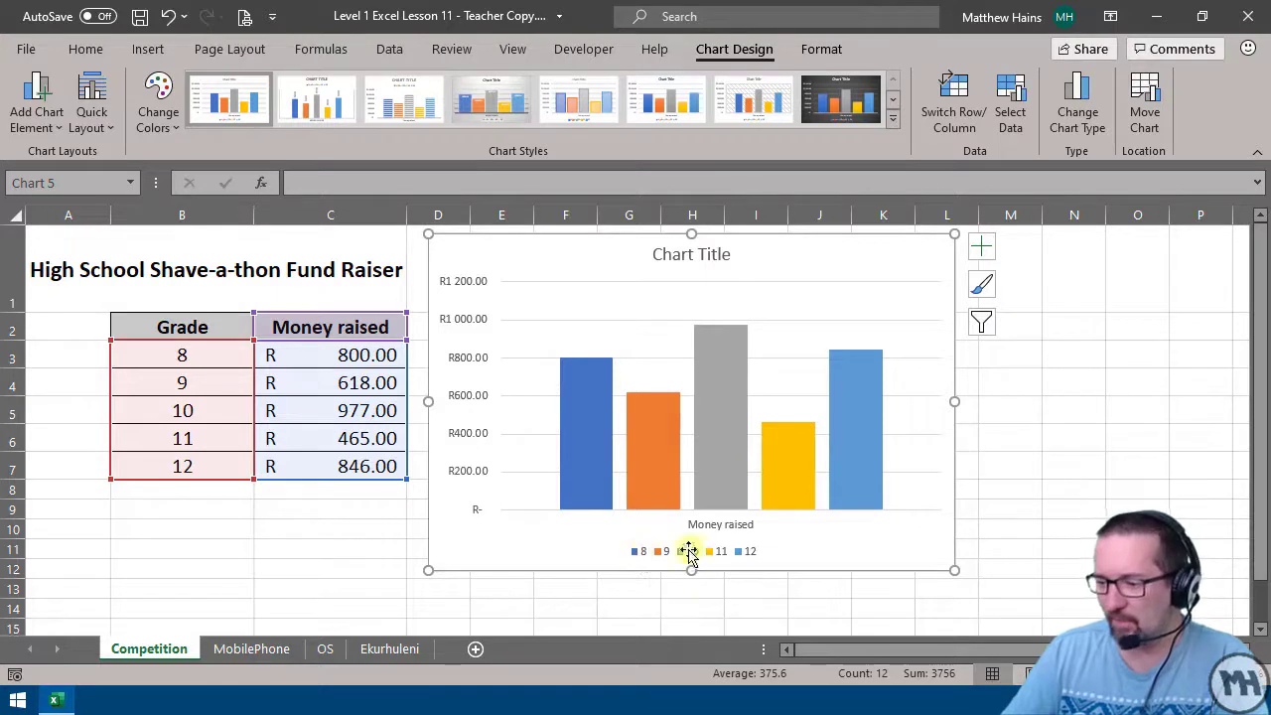
mouse_move(581, 497)
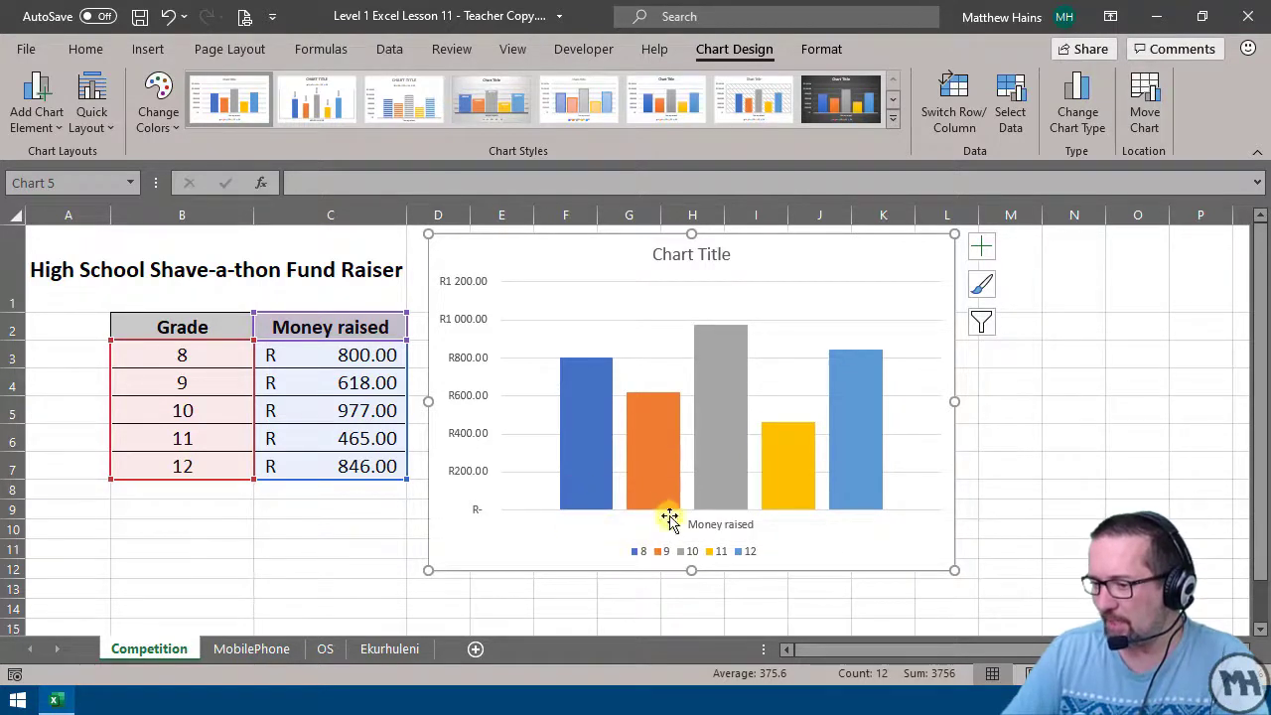
mouse_move(844, 517)
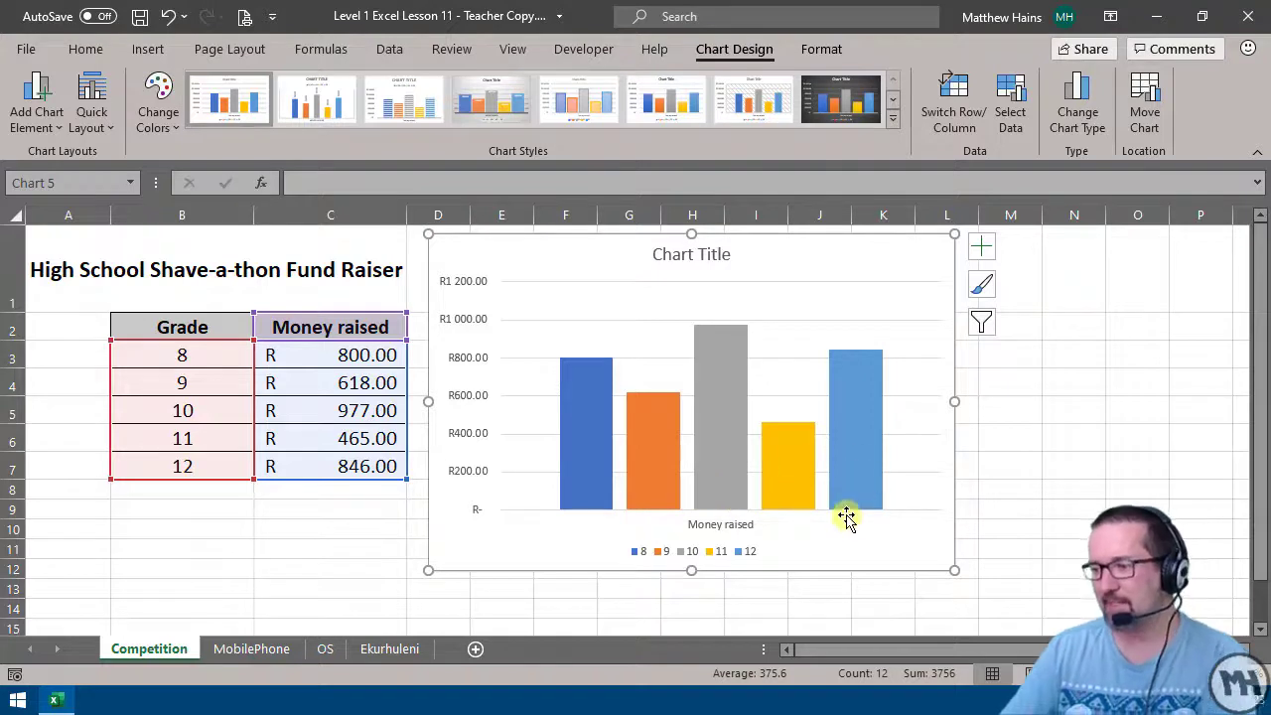
mouse_move(730, 447)
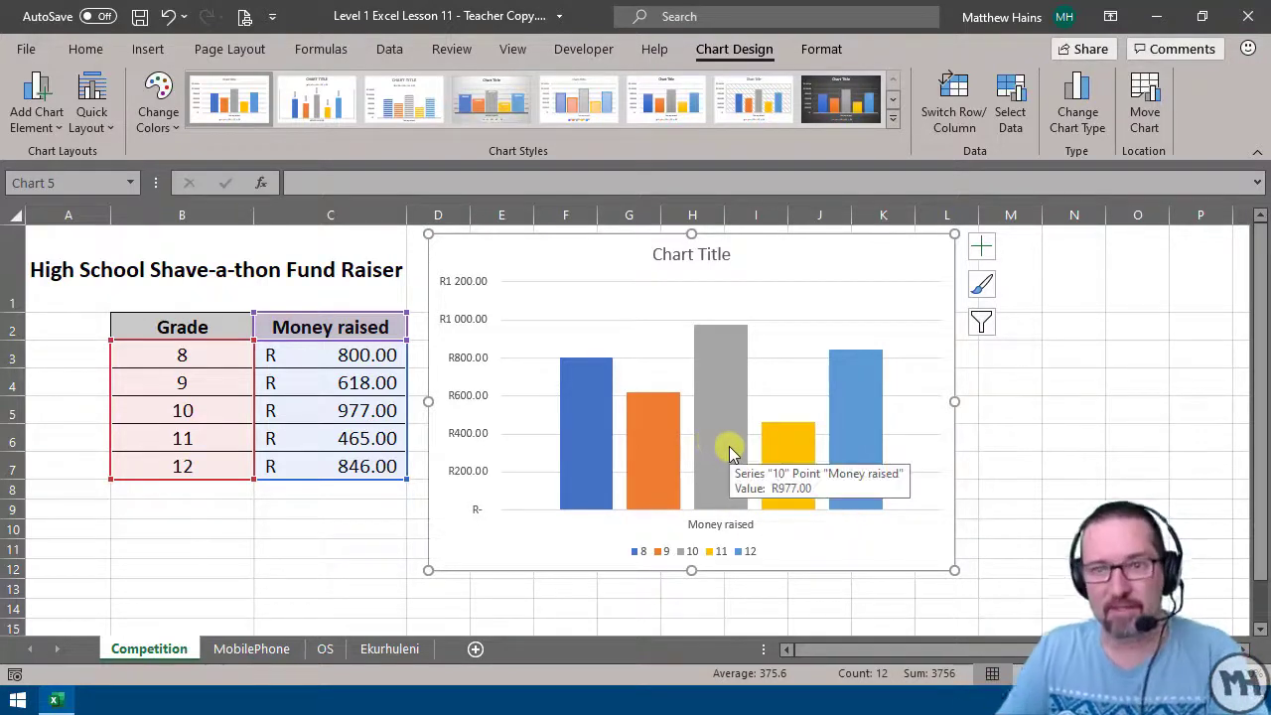
mouse_move(784, 457)
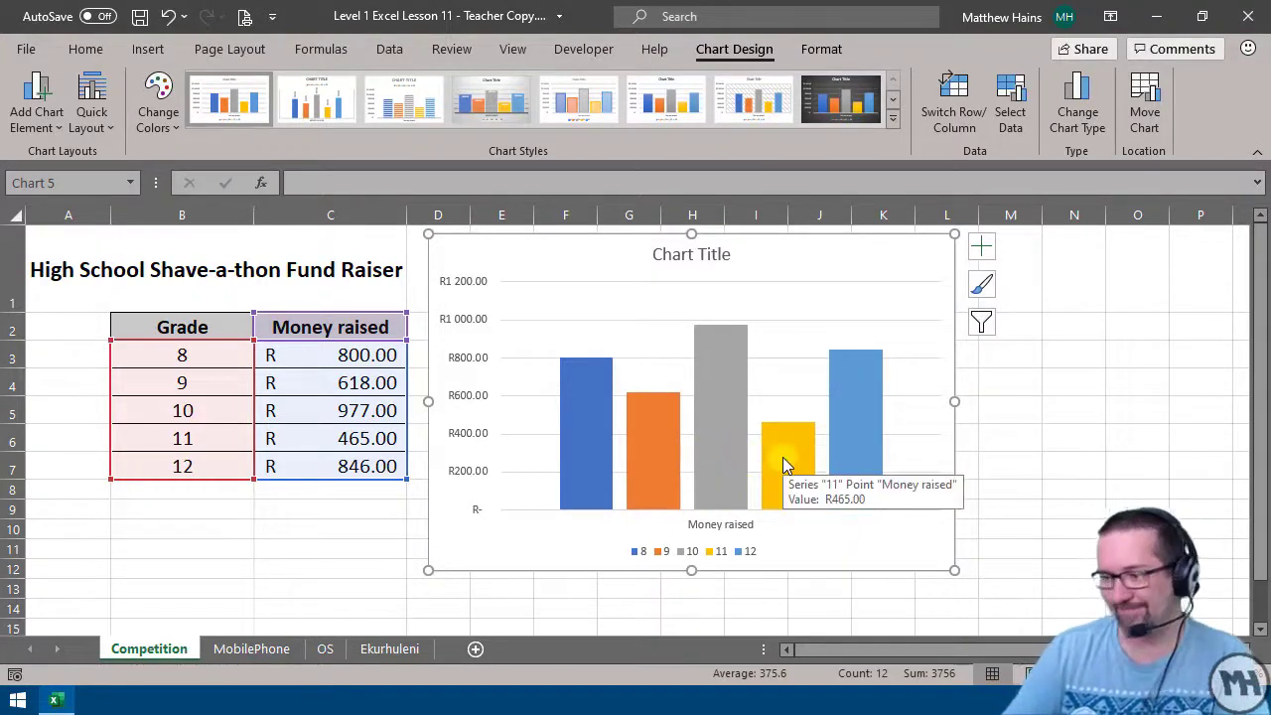
mouse_move(784, 620)
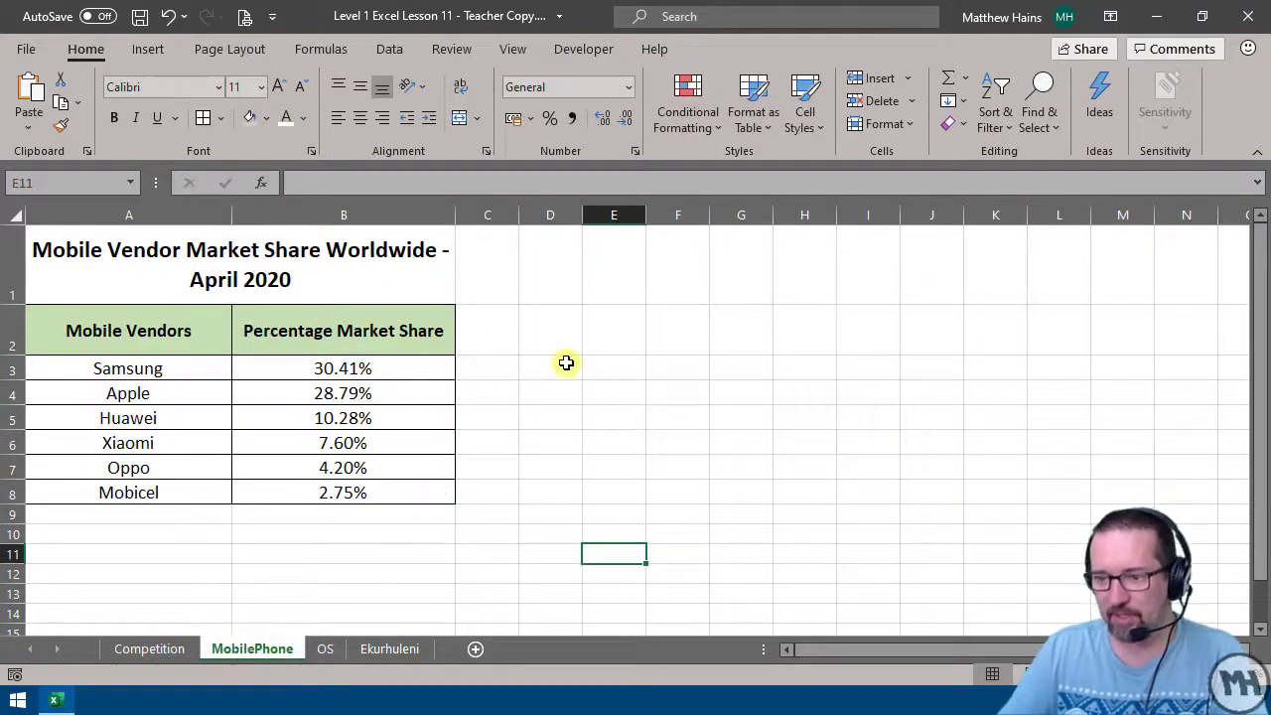
Step: Select the vendor market share table A2:B8 on the MobilePhone sheet
click(127, 368)
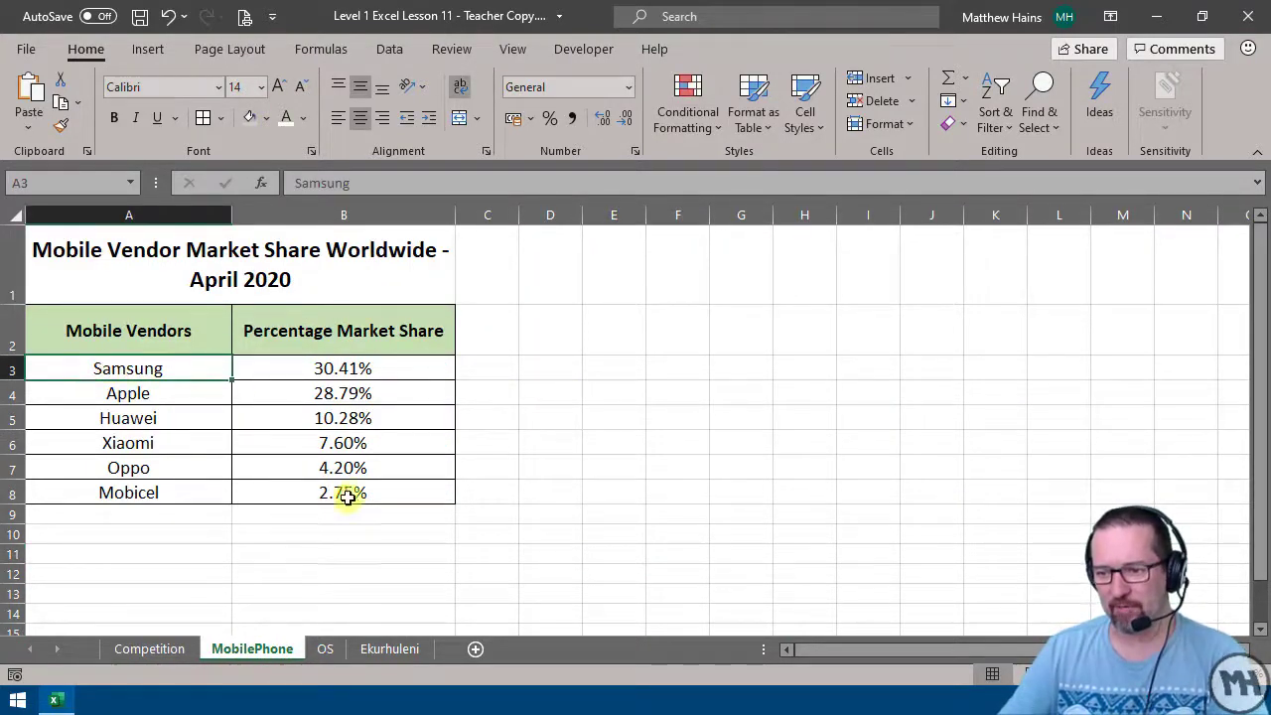
mouse_move(627, 484)
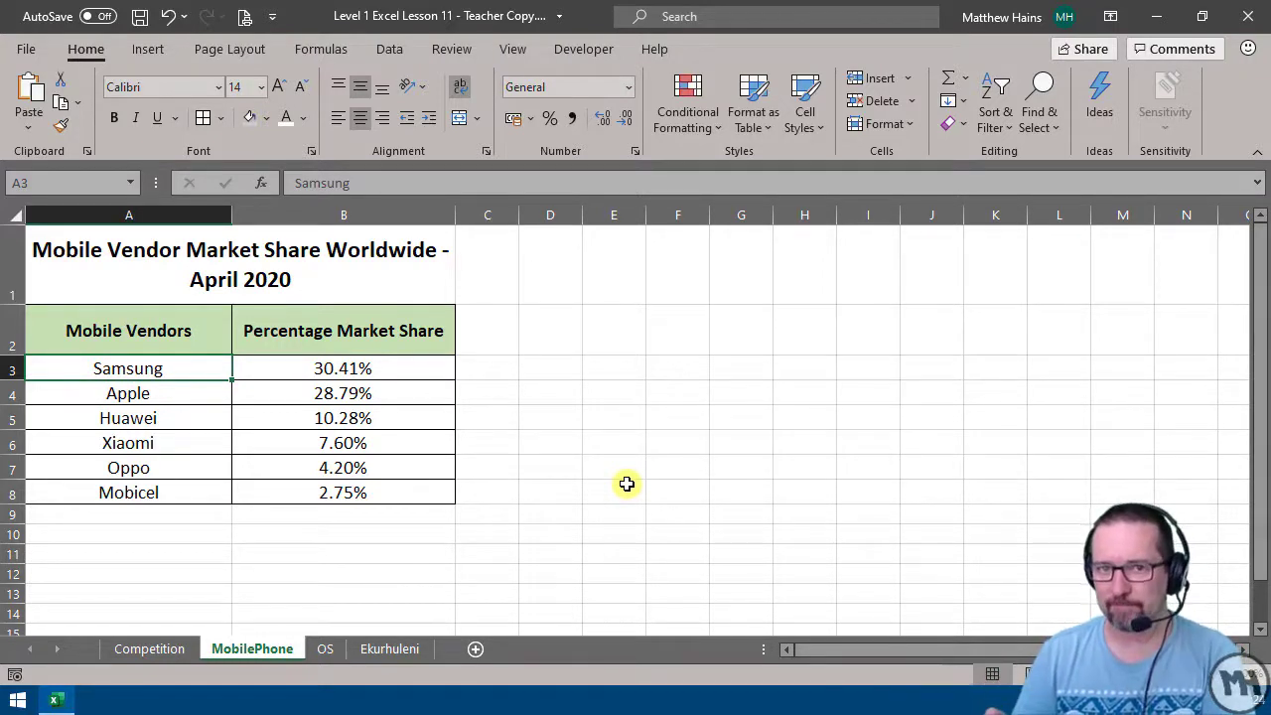
mouse_move(673, 497)
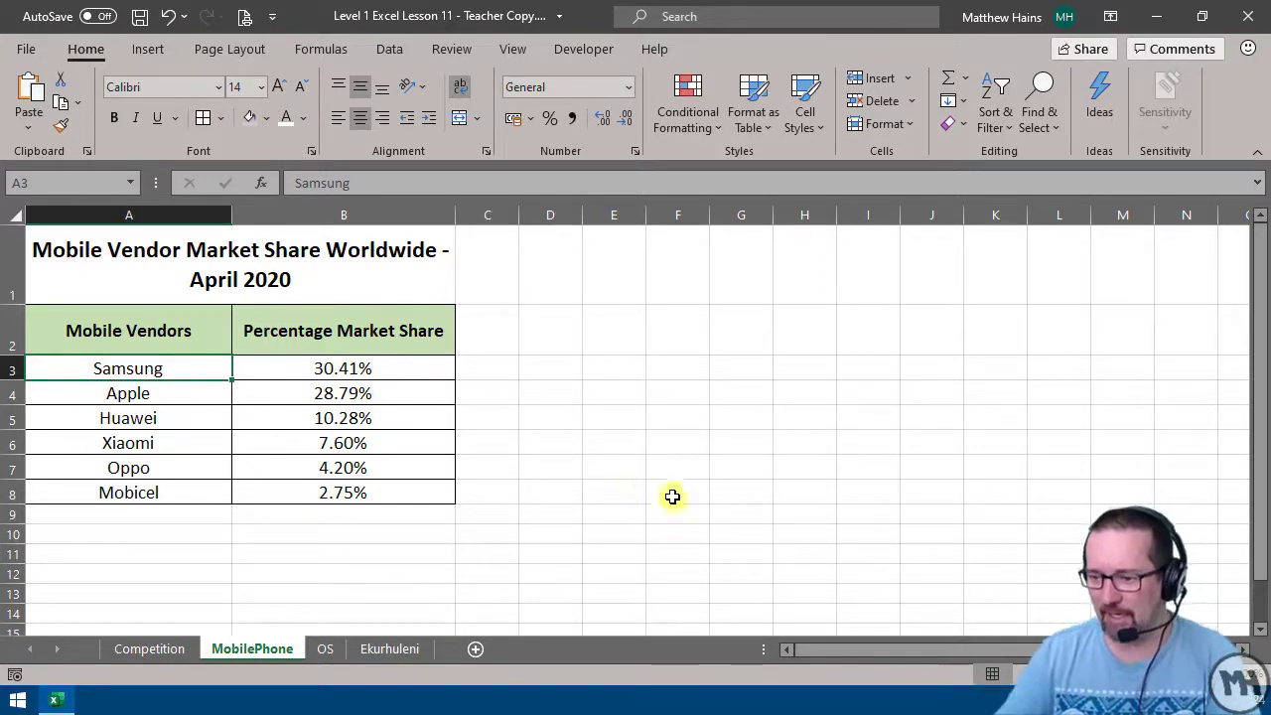
mouse_move(164, 368)
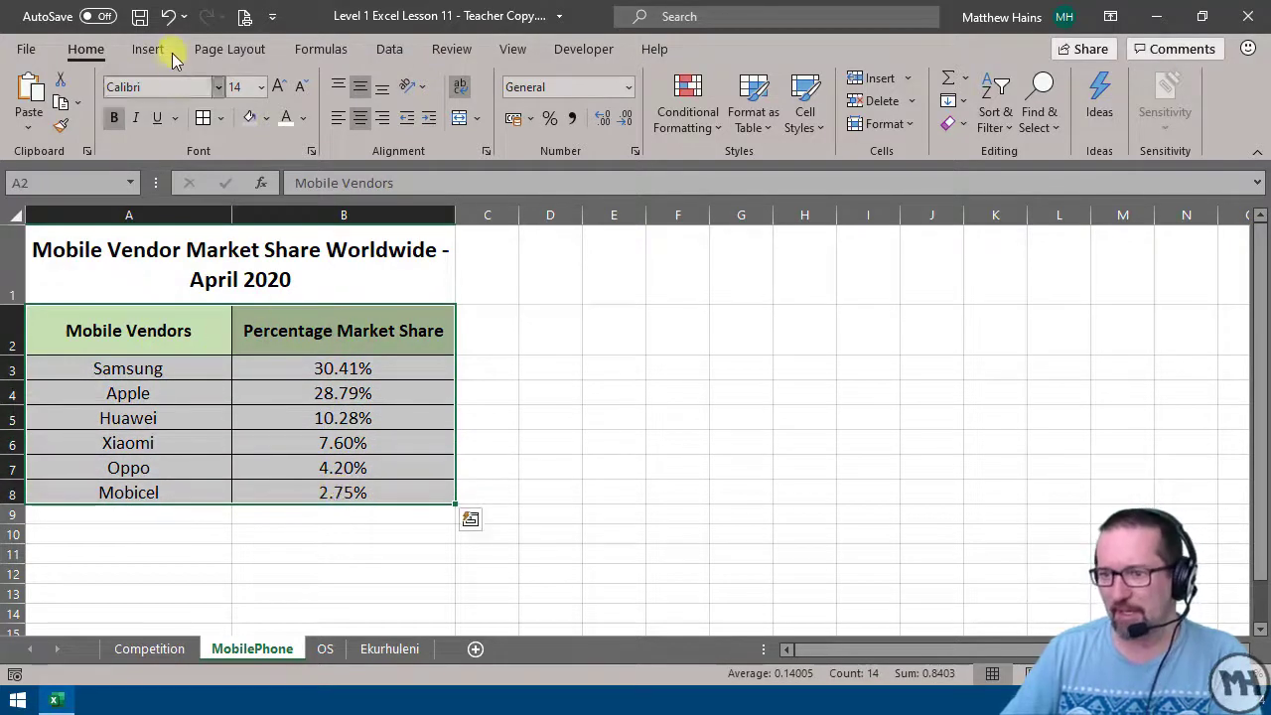
Step: Insert a 2-D pie chart of vendor market shares and drag it right of the table
click(148, 49)
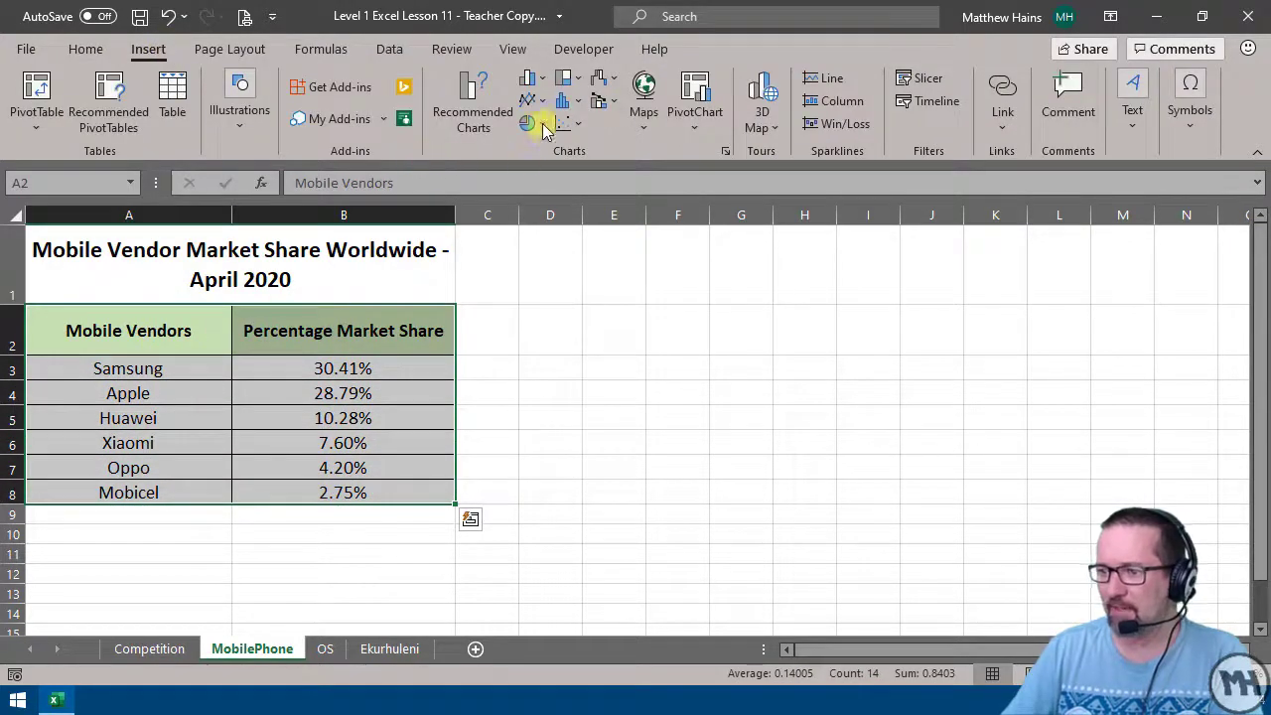
mouse_move(531, 123)
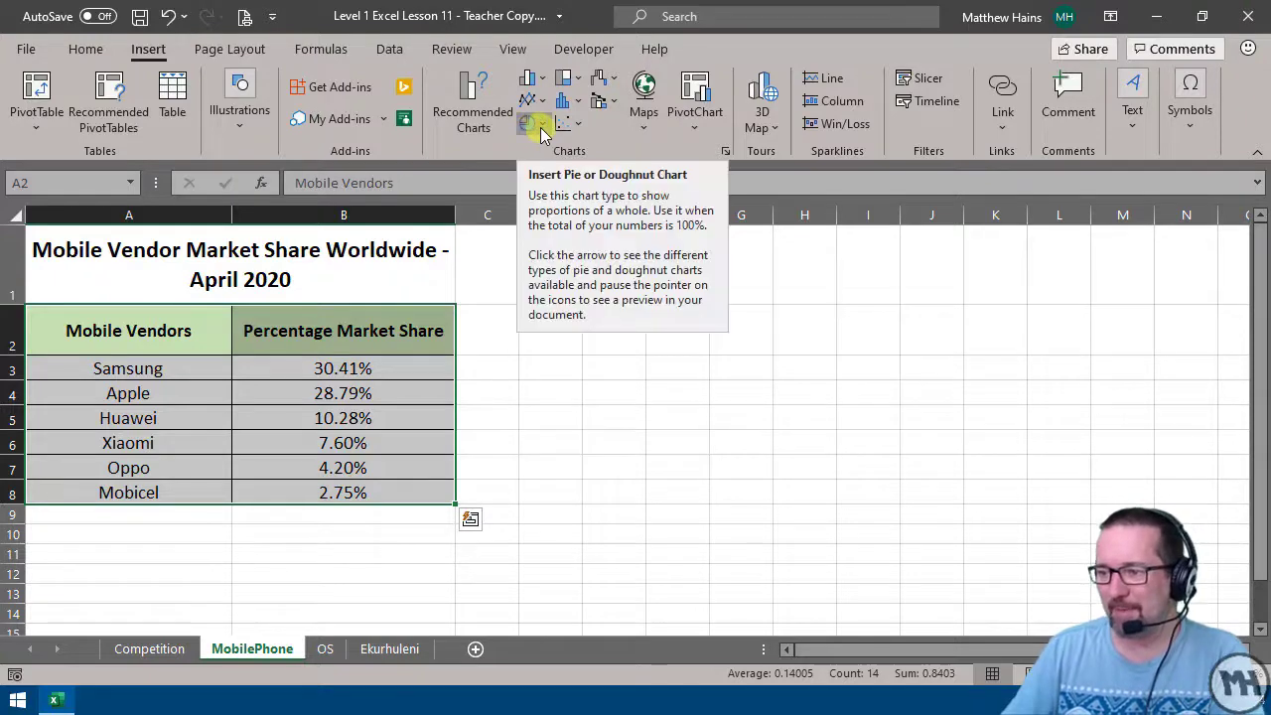
click(534, 123)
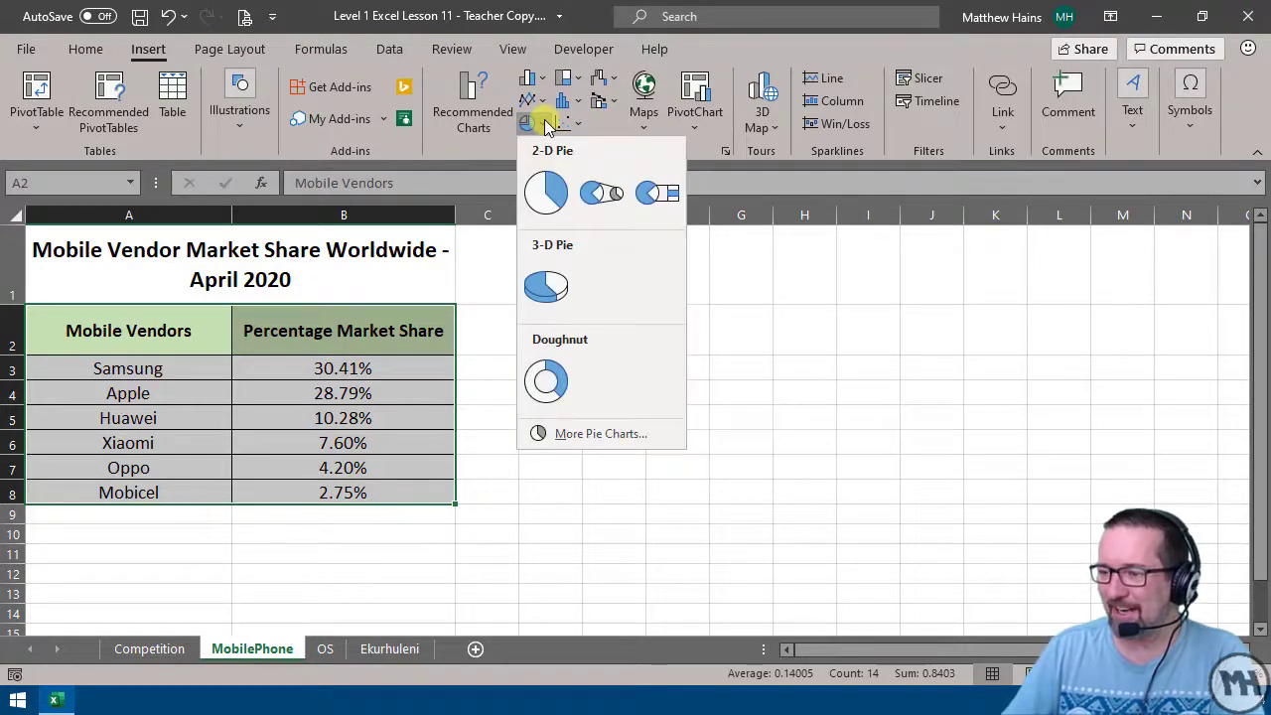
click(545, 286)
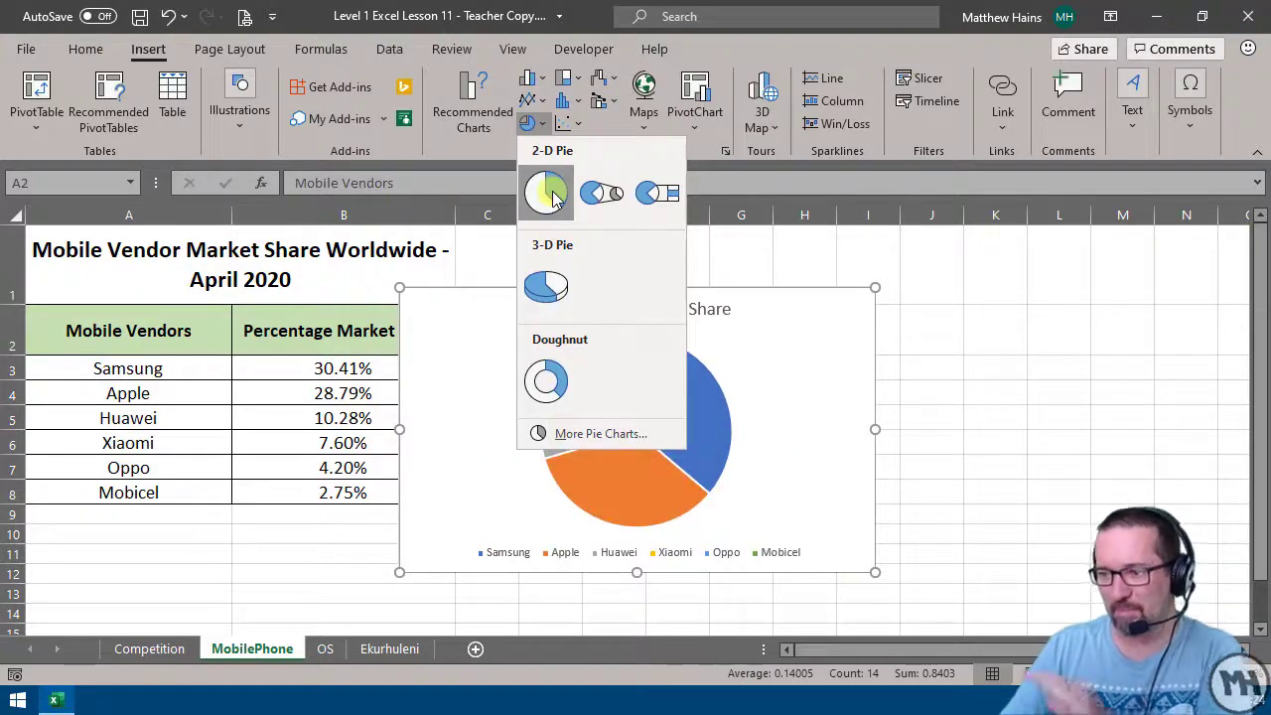
click(545, 192)
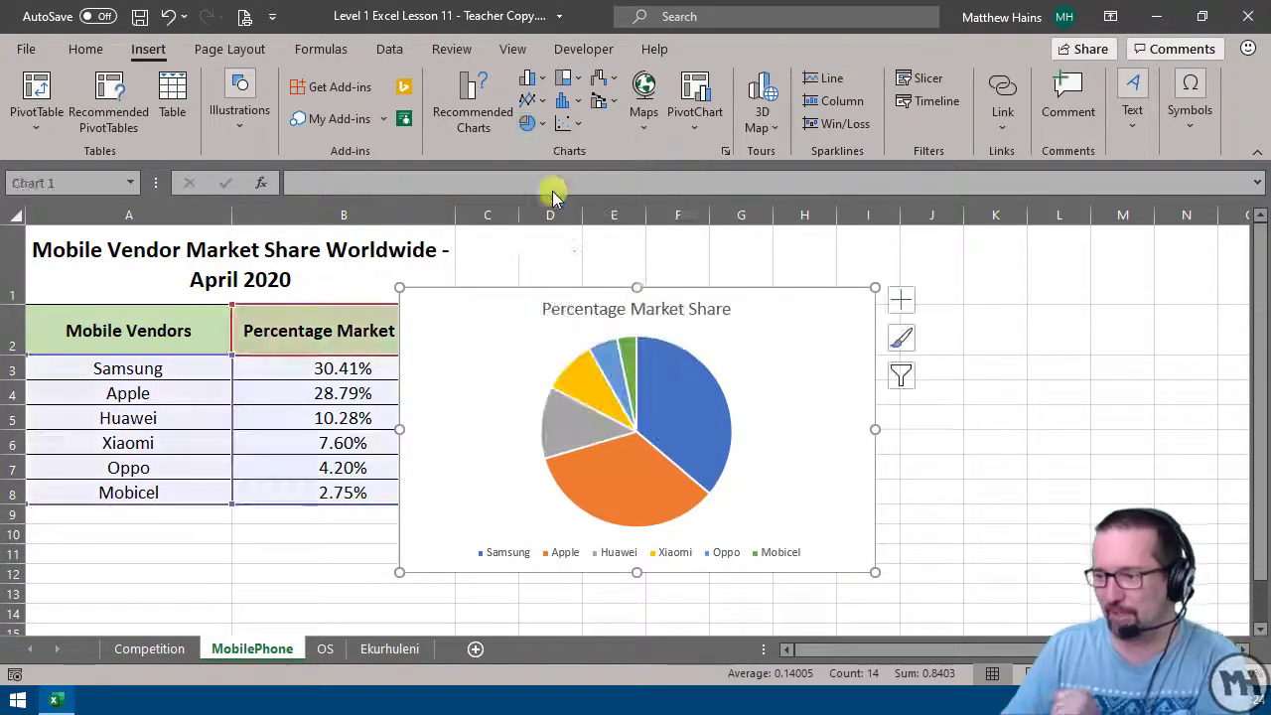
drag(636, 427, 705, 387)
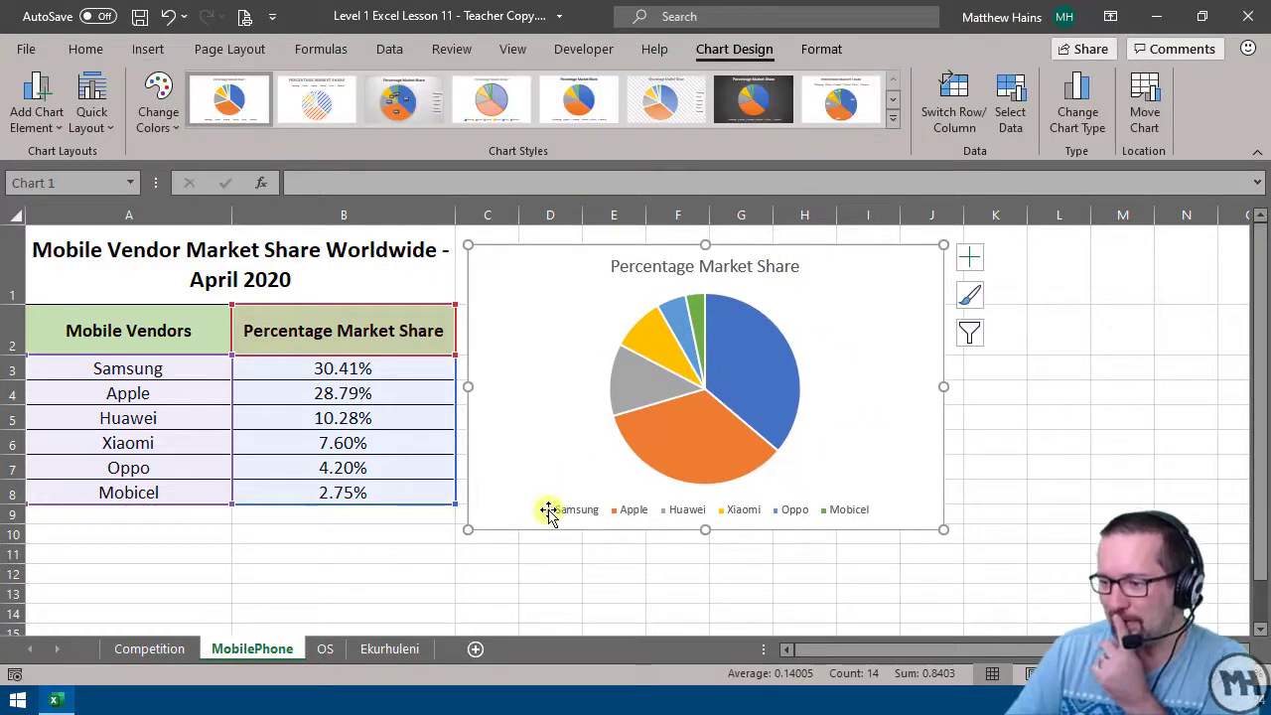
mouse_move(633, 509)
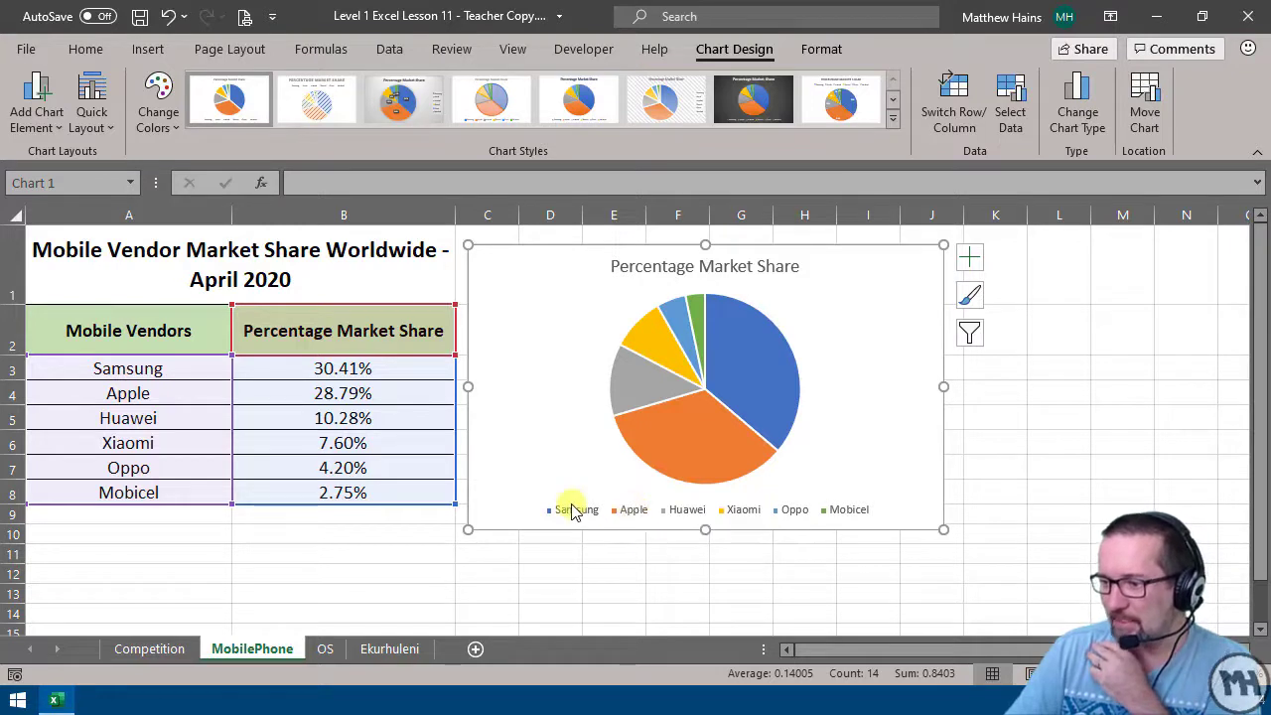
mouse_move(720, 439)
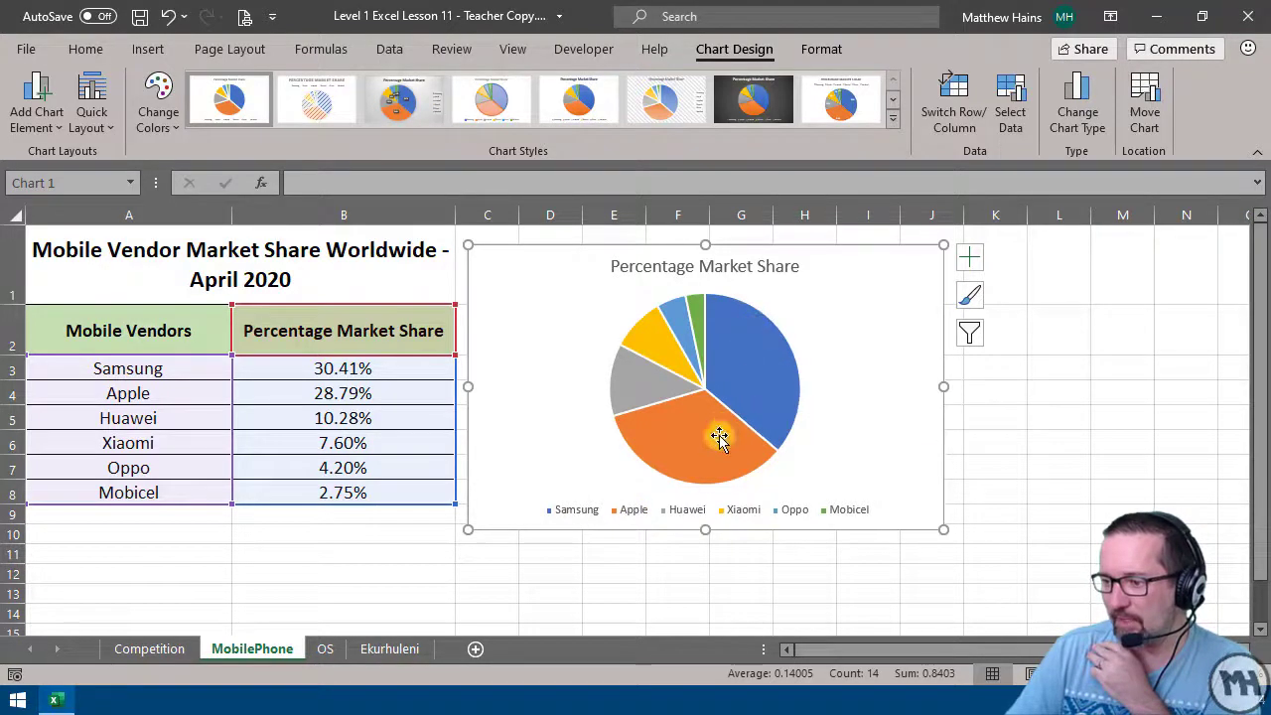
mouse_move(735, 440)
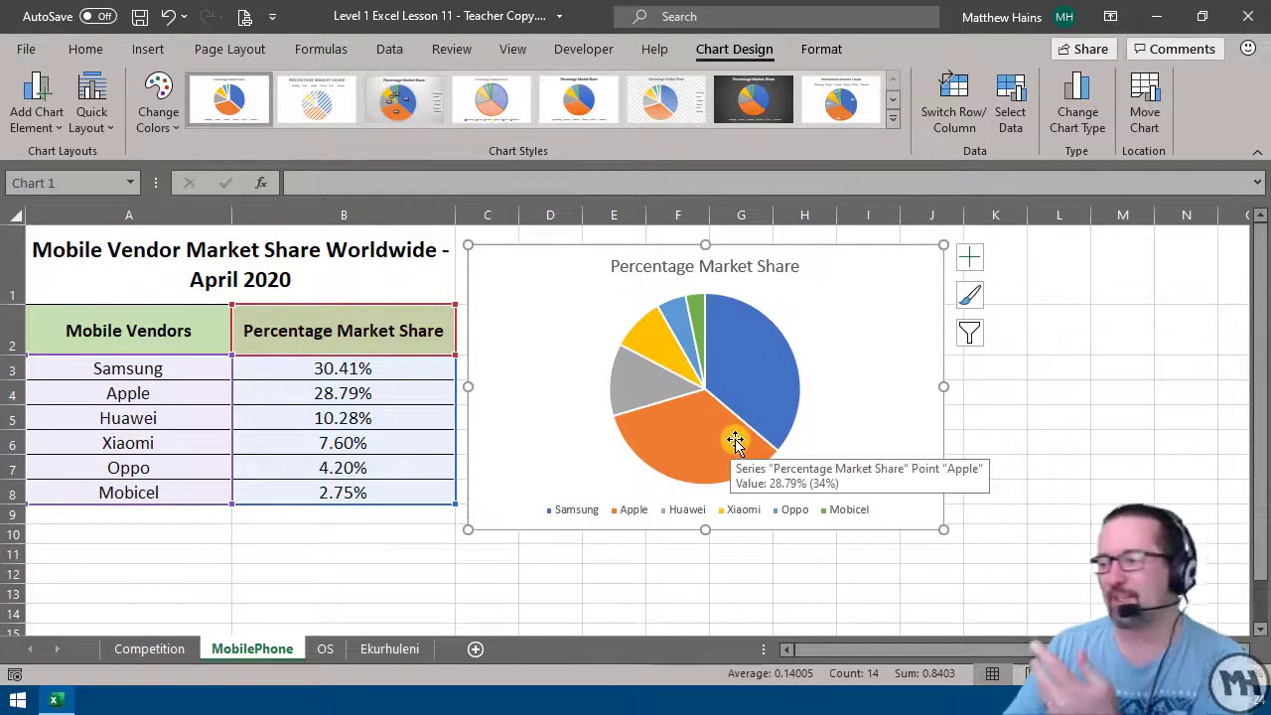
mouse_move(755, 432)
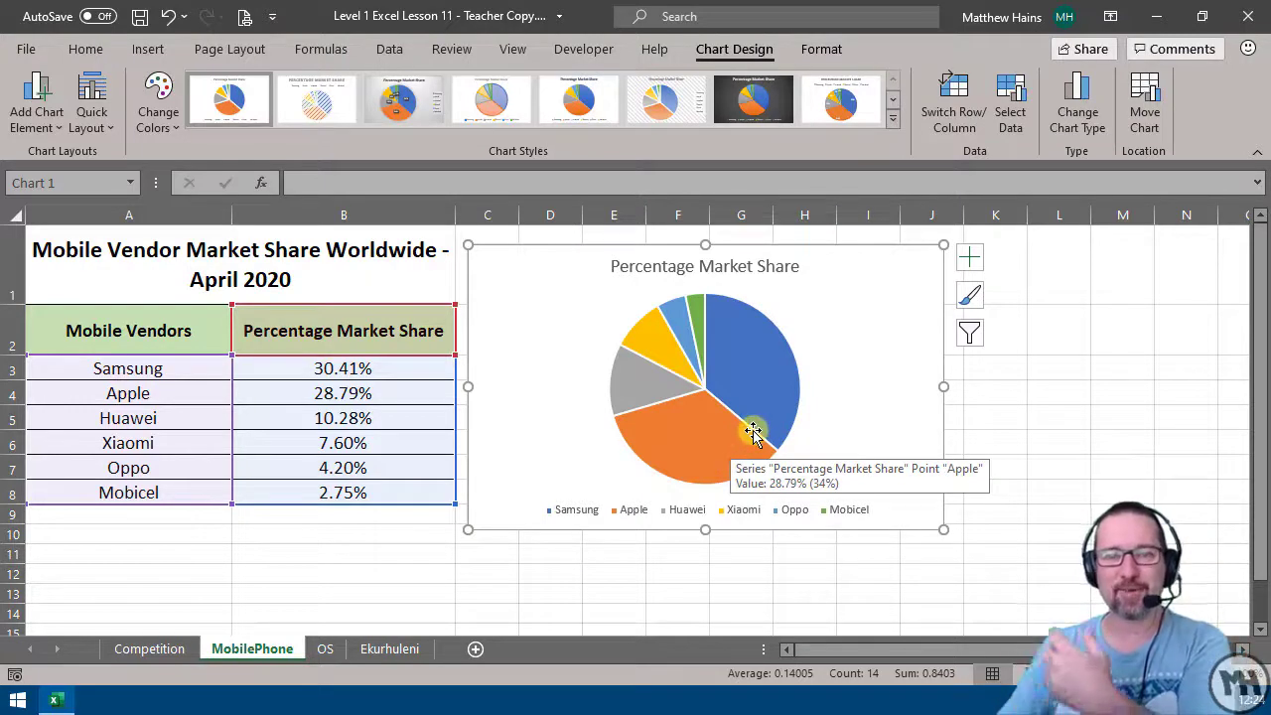
mouse_move(754, 417)
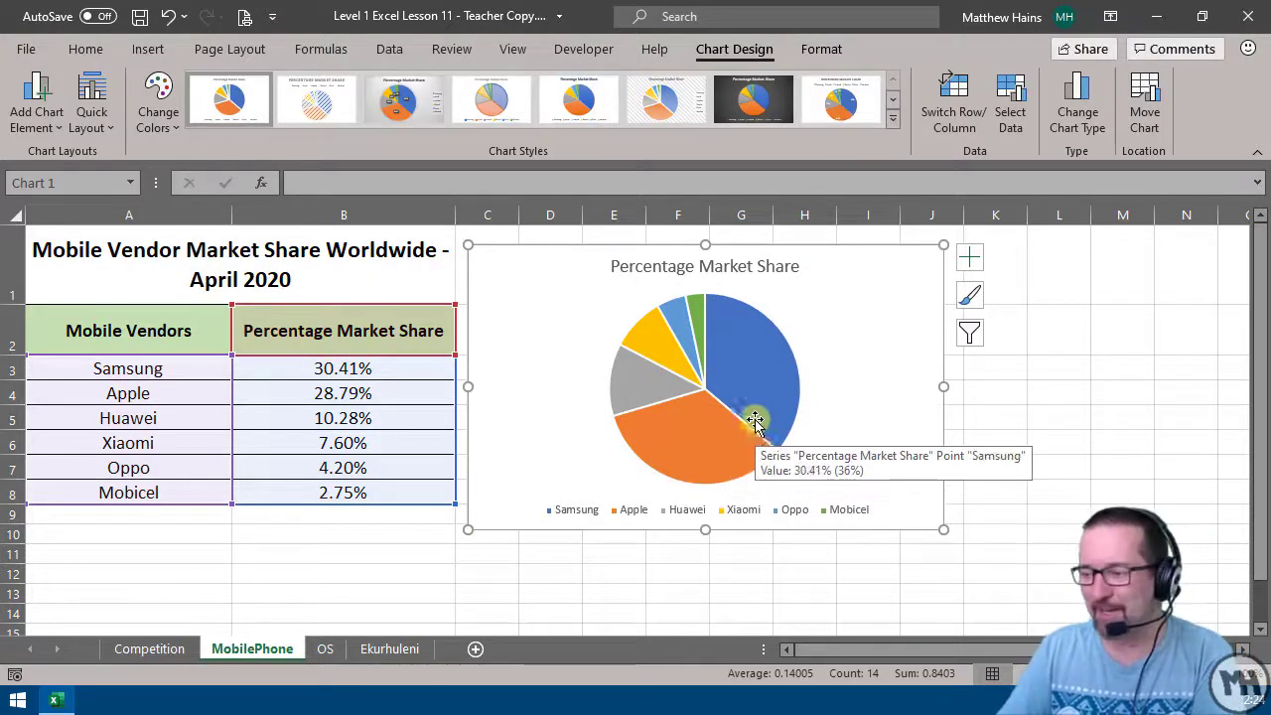
mouse_move(836, 298)
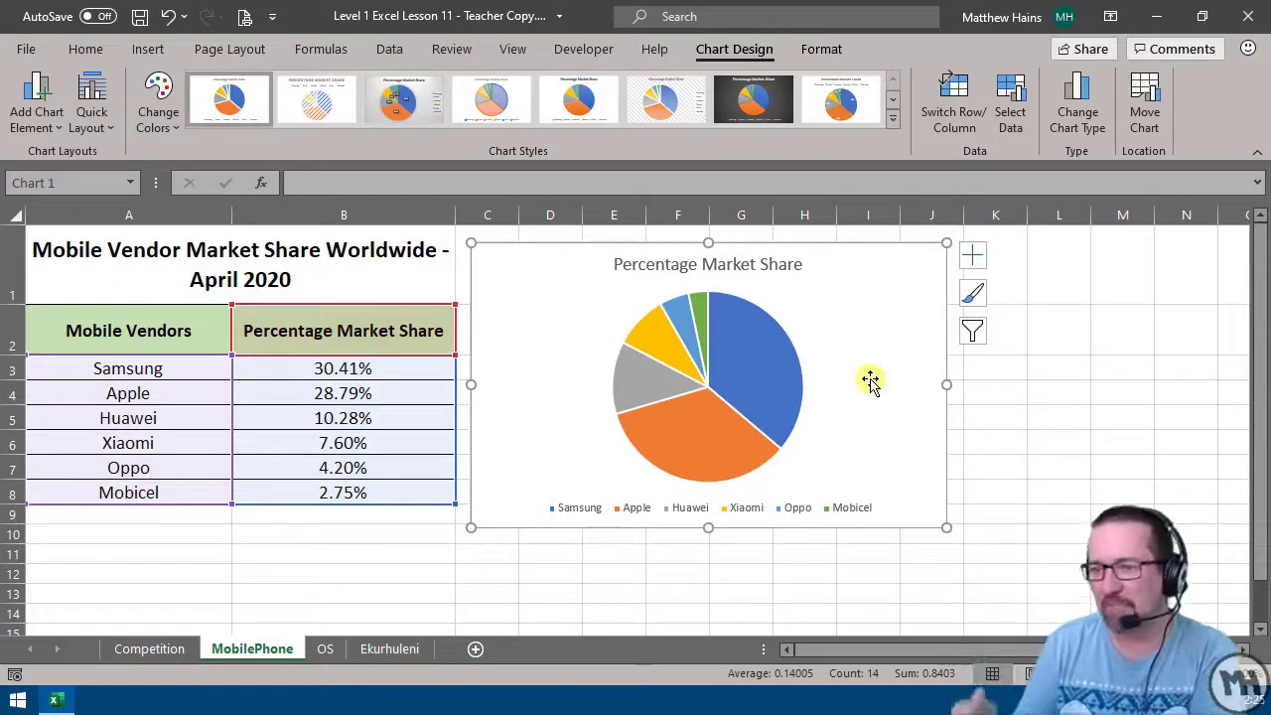
click(486, 593)
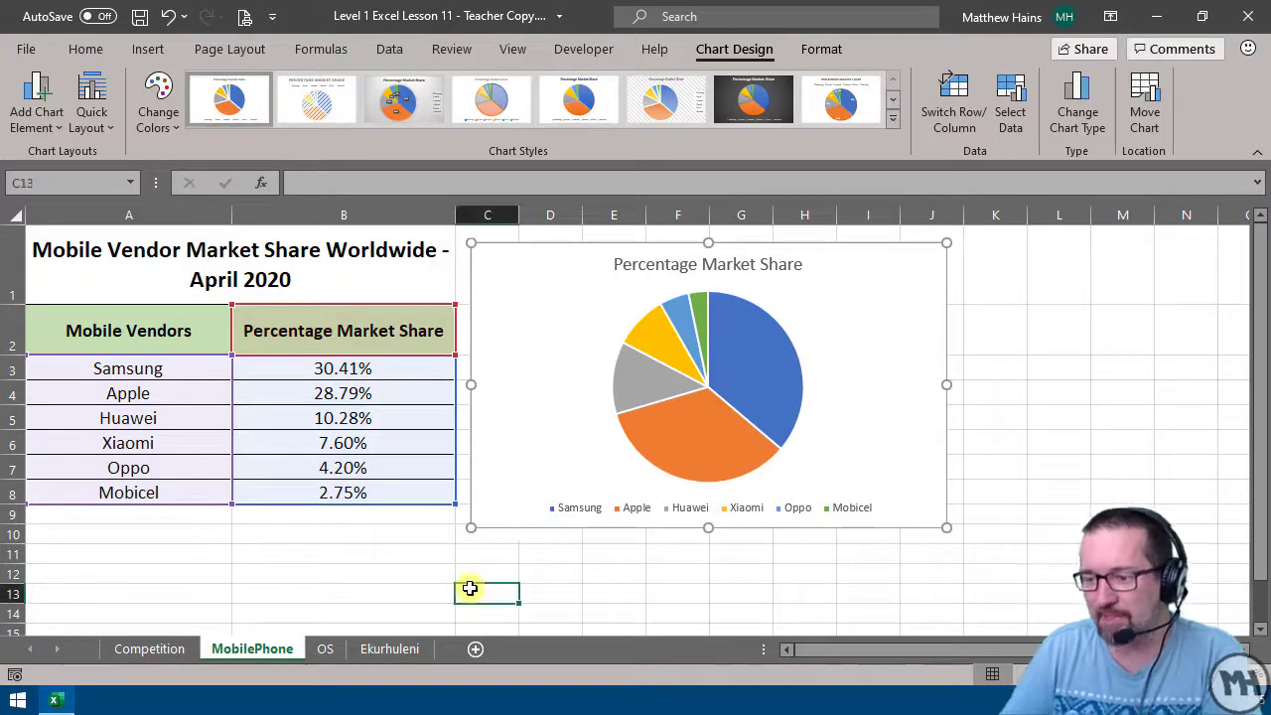
Step: Switch to the OS sheet and select the operating system table A2:B8
click(486, 592)
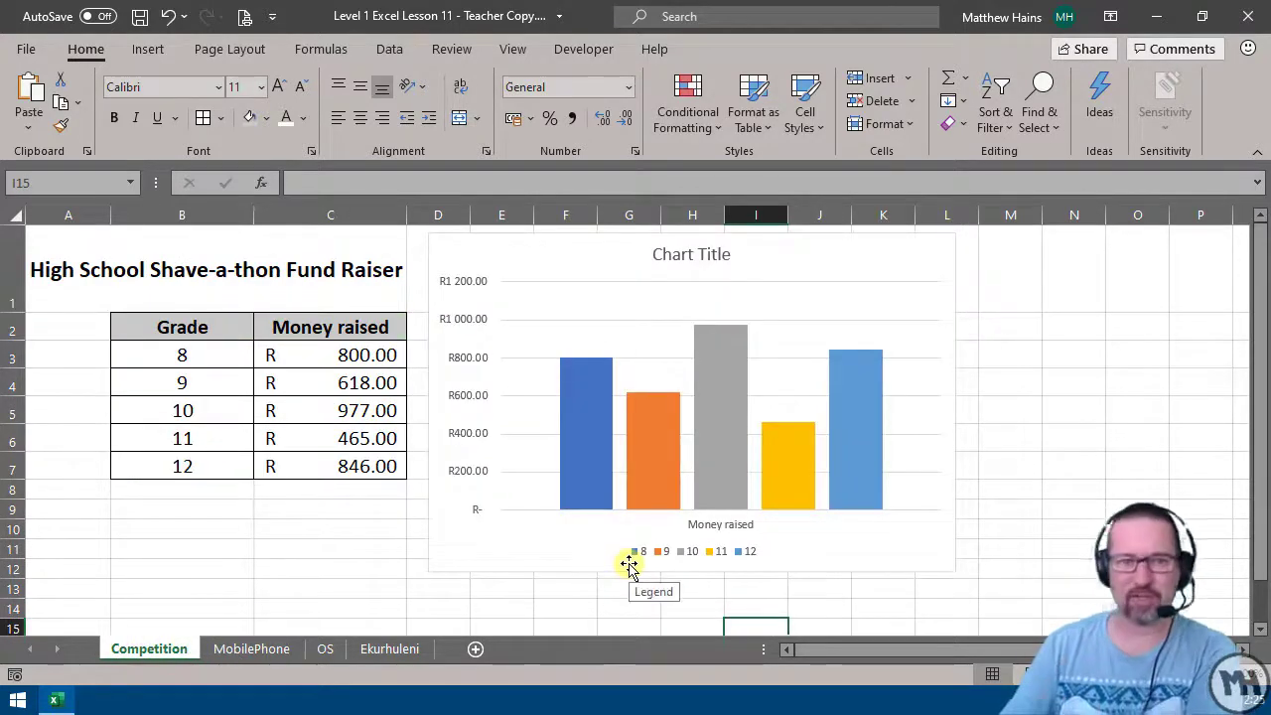
click(325, 648)
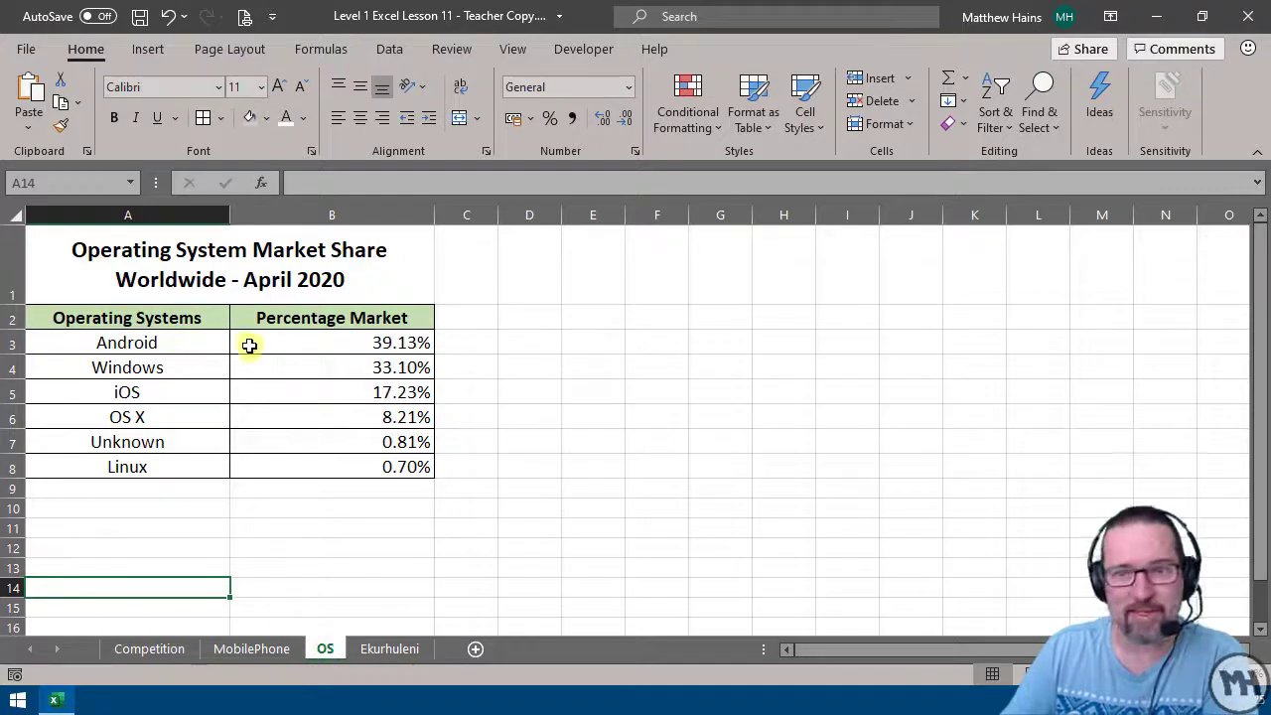
click(127, 367)
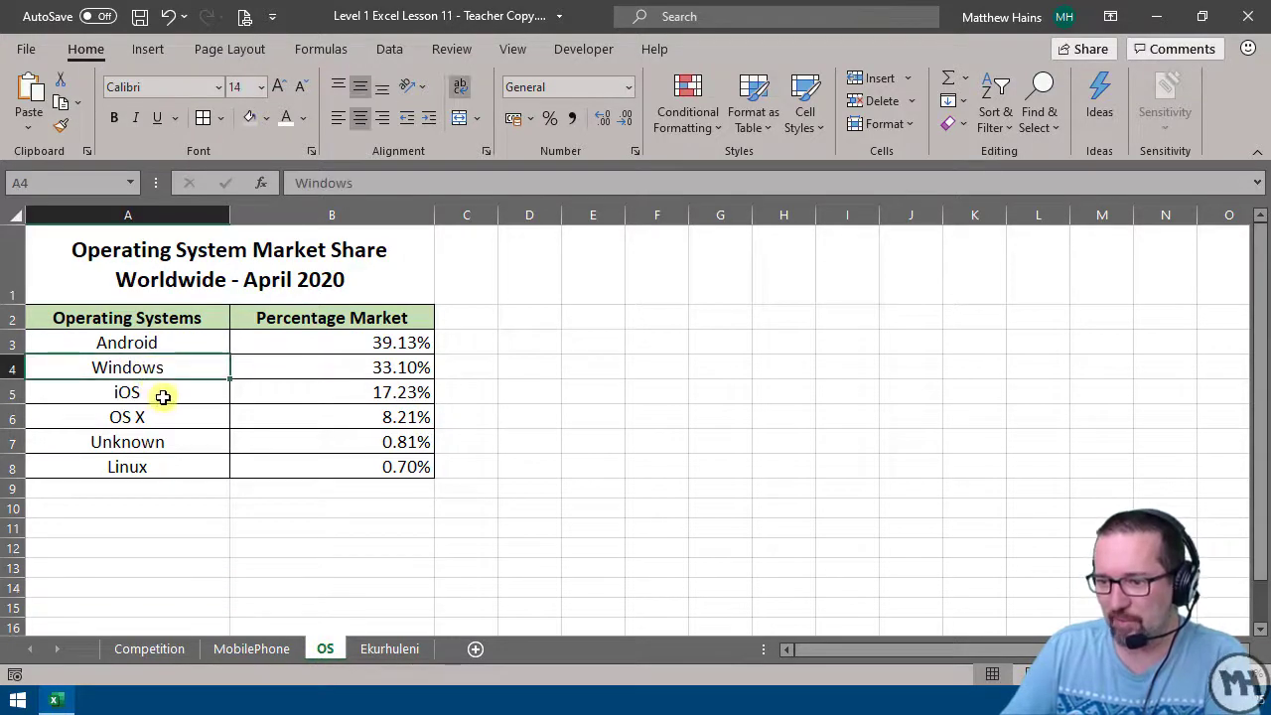
click(127, 391)
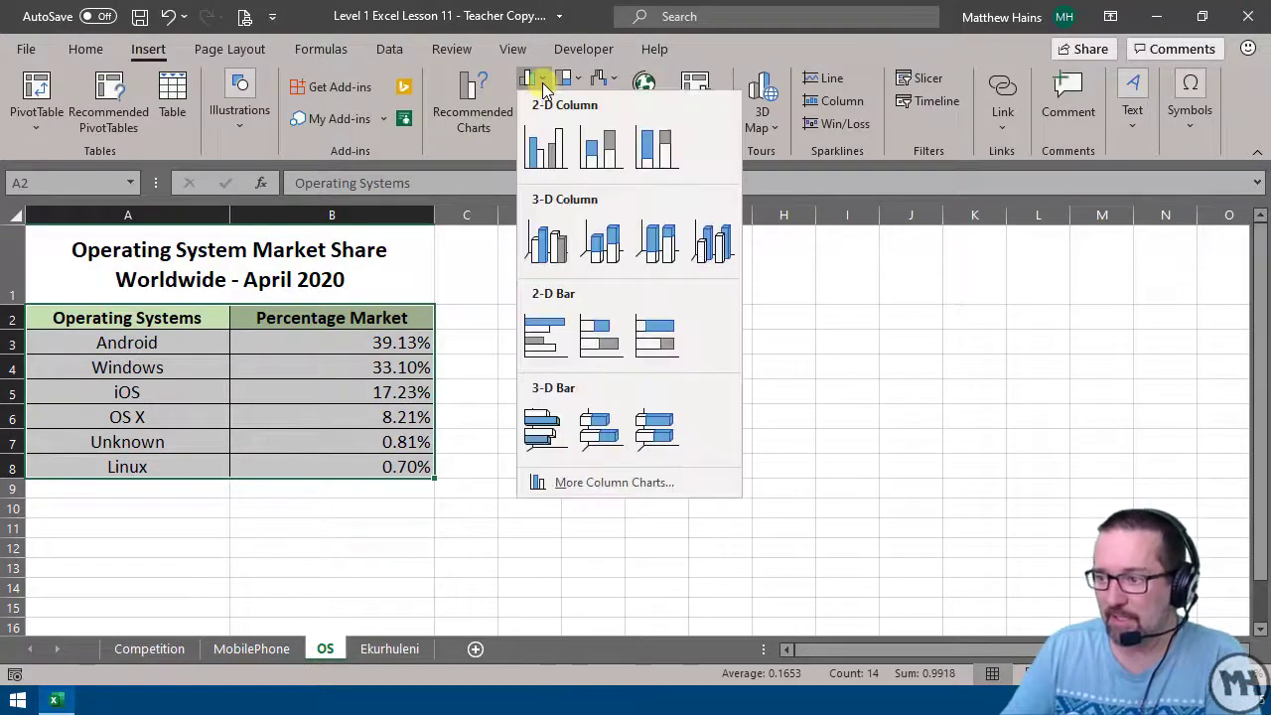
Step: Insert a Clustered Column chart of operating system shares, then undo it
click(613, 482)
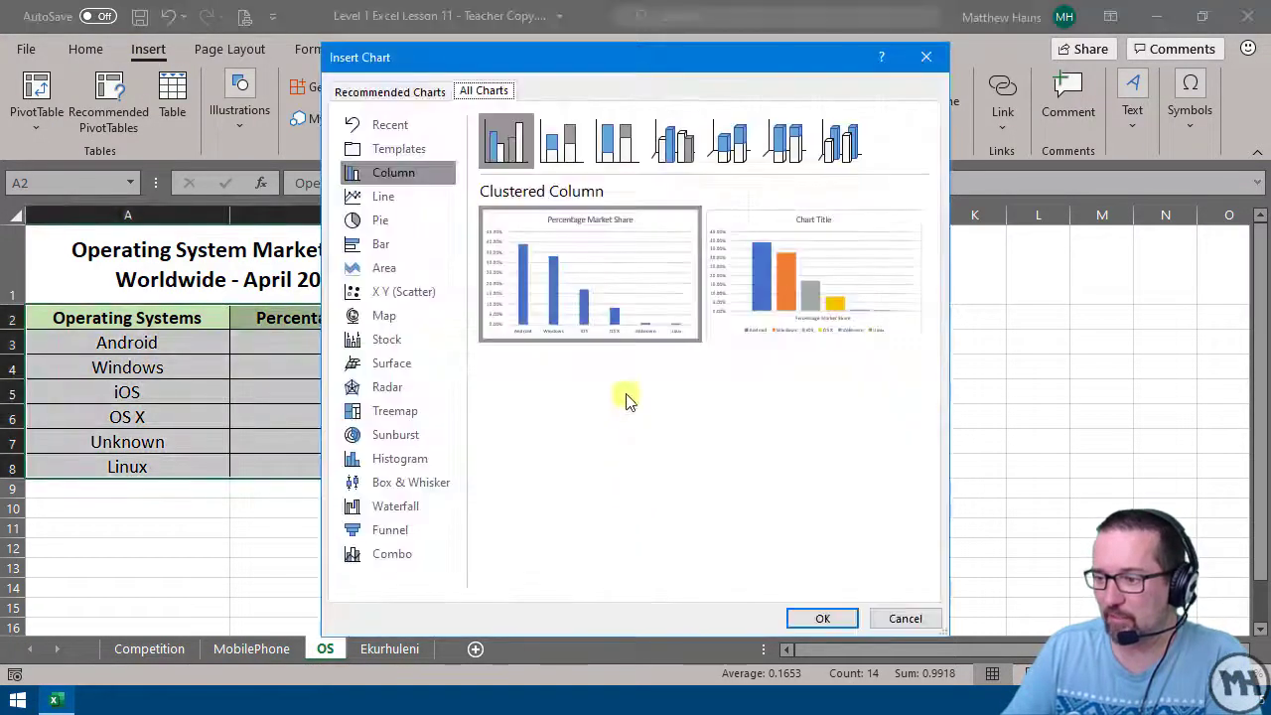
click(822, 617)
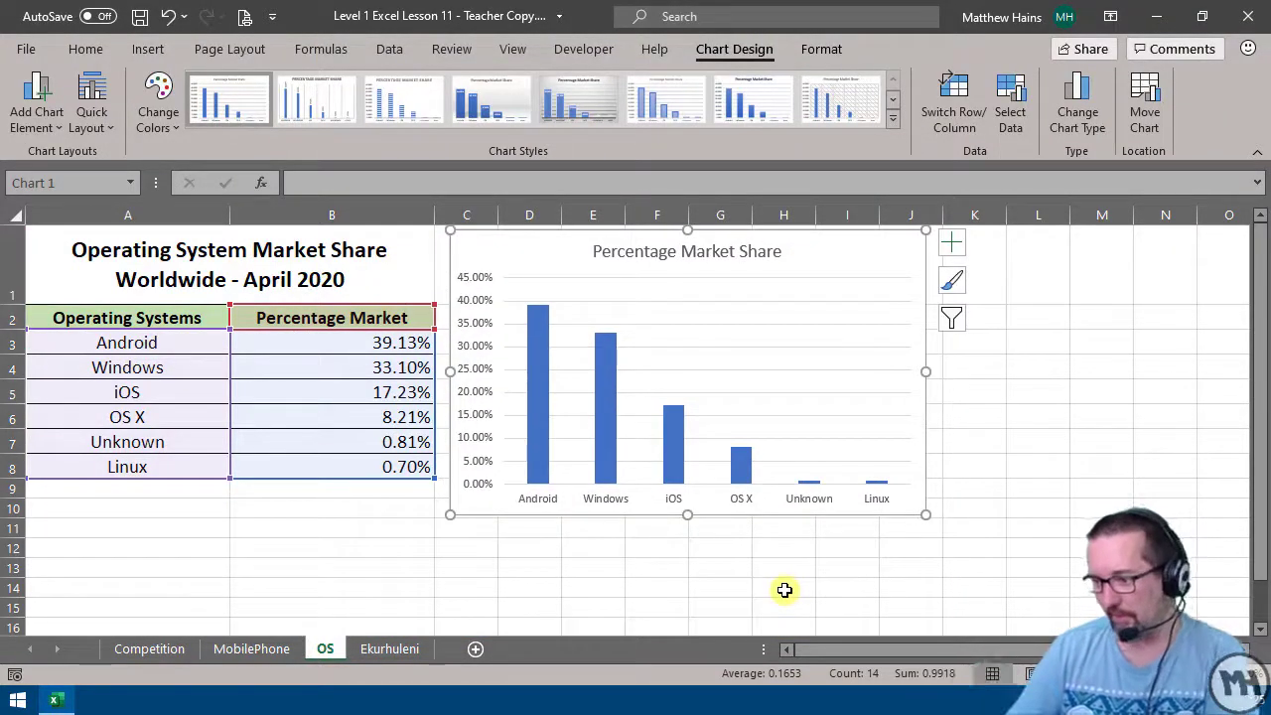
mouse_move(908, 495)
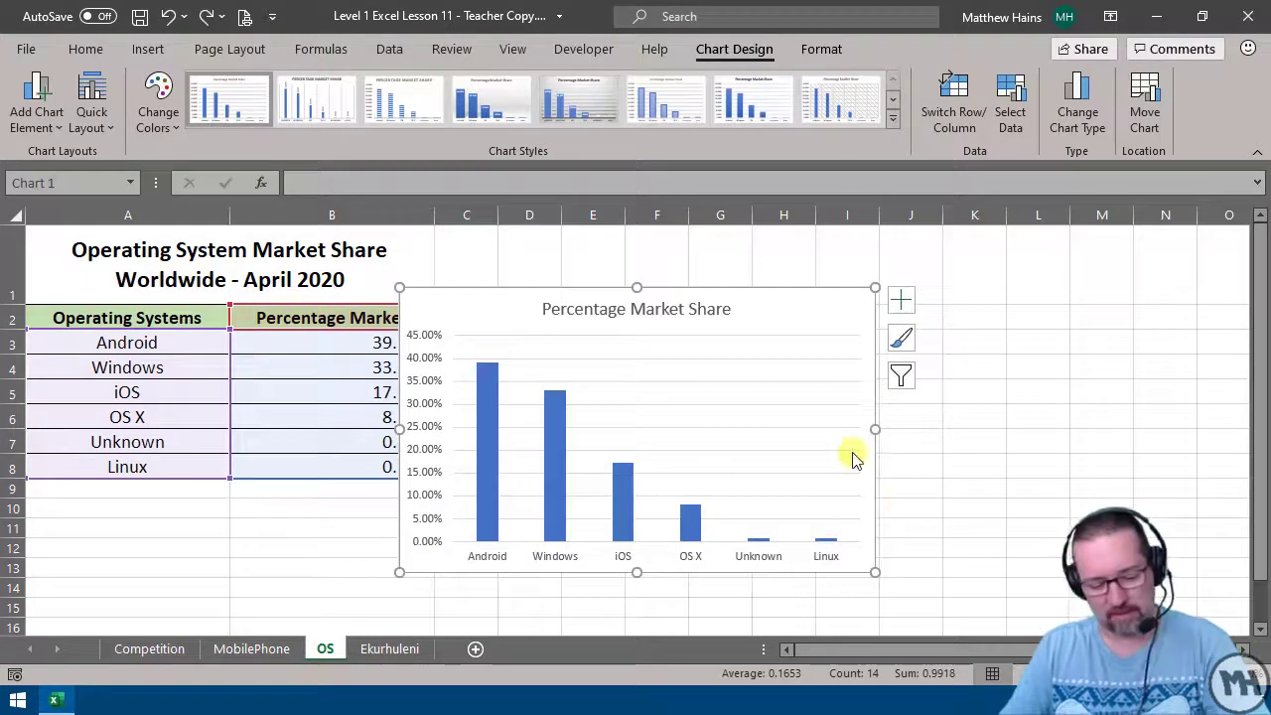
click(127, 318)
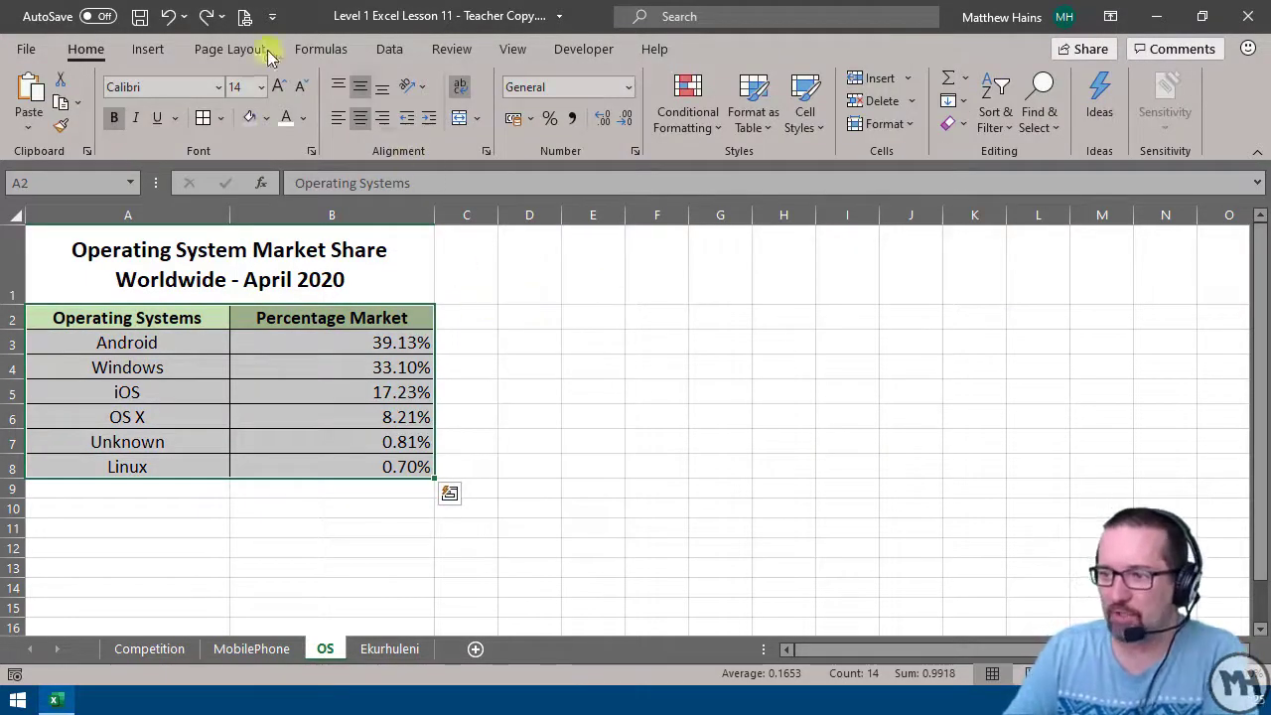
Step: Insert a 2-D pie chart of operating system shares, then go to the Ekurhuleni sheet
click(528, 124)
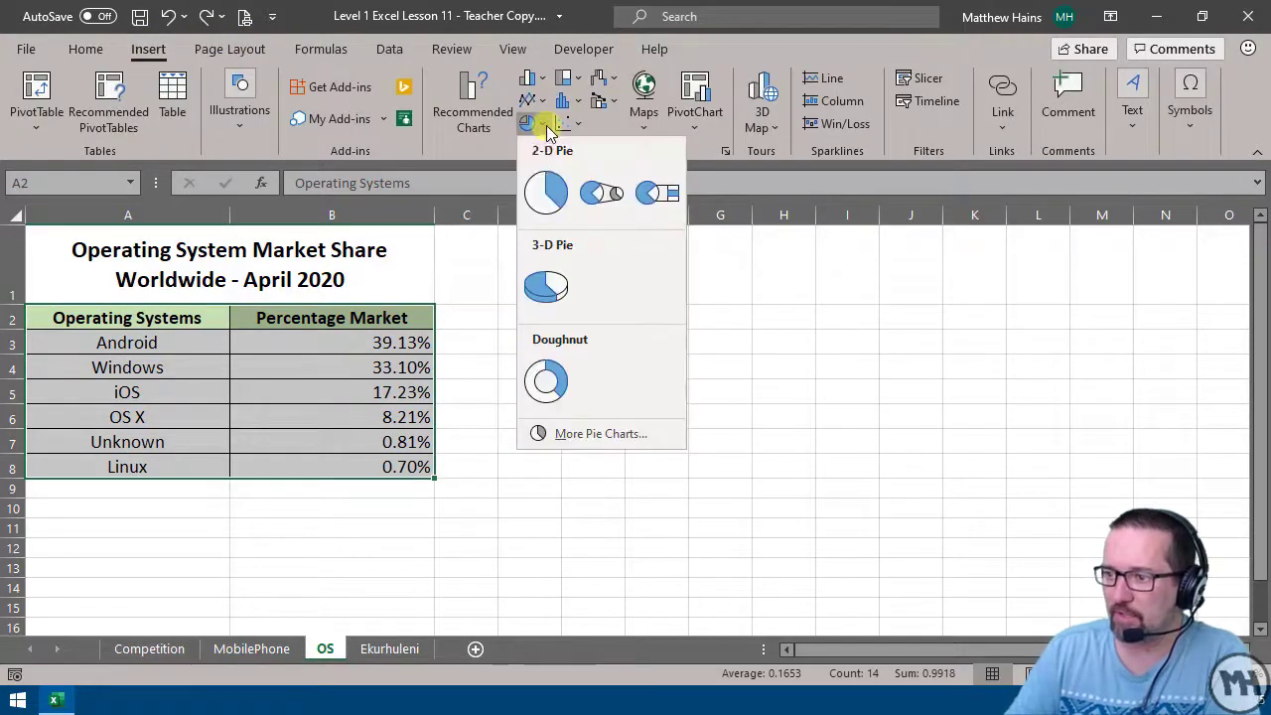
click(545, 192)
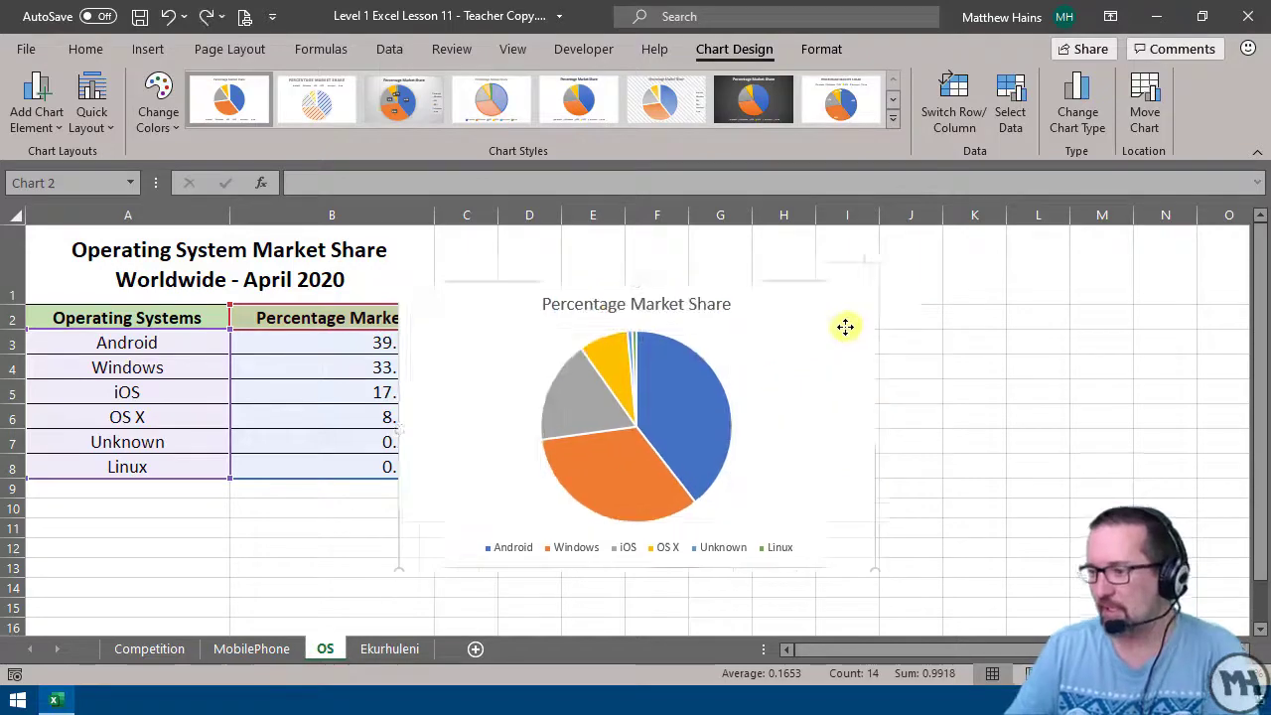
click(1037, 441)
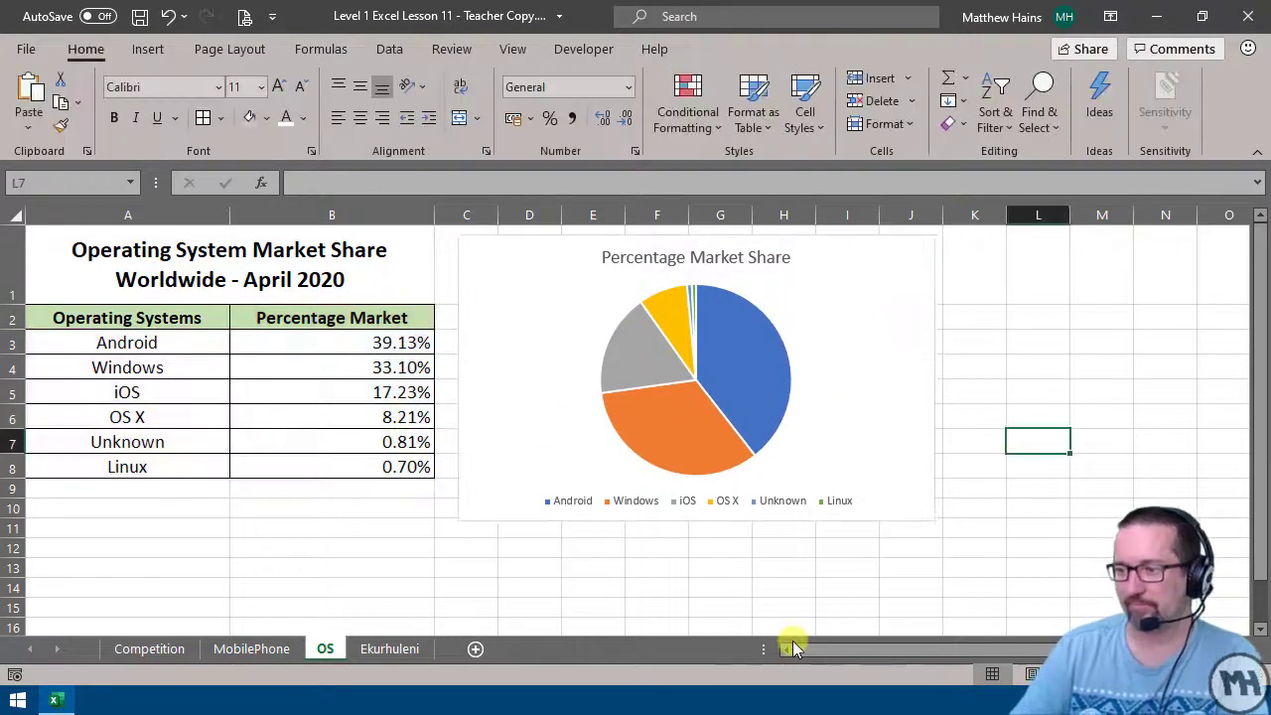
click(389, 649)
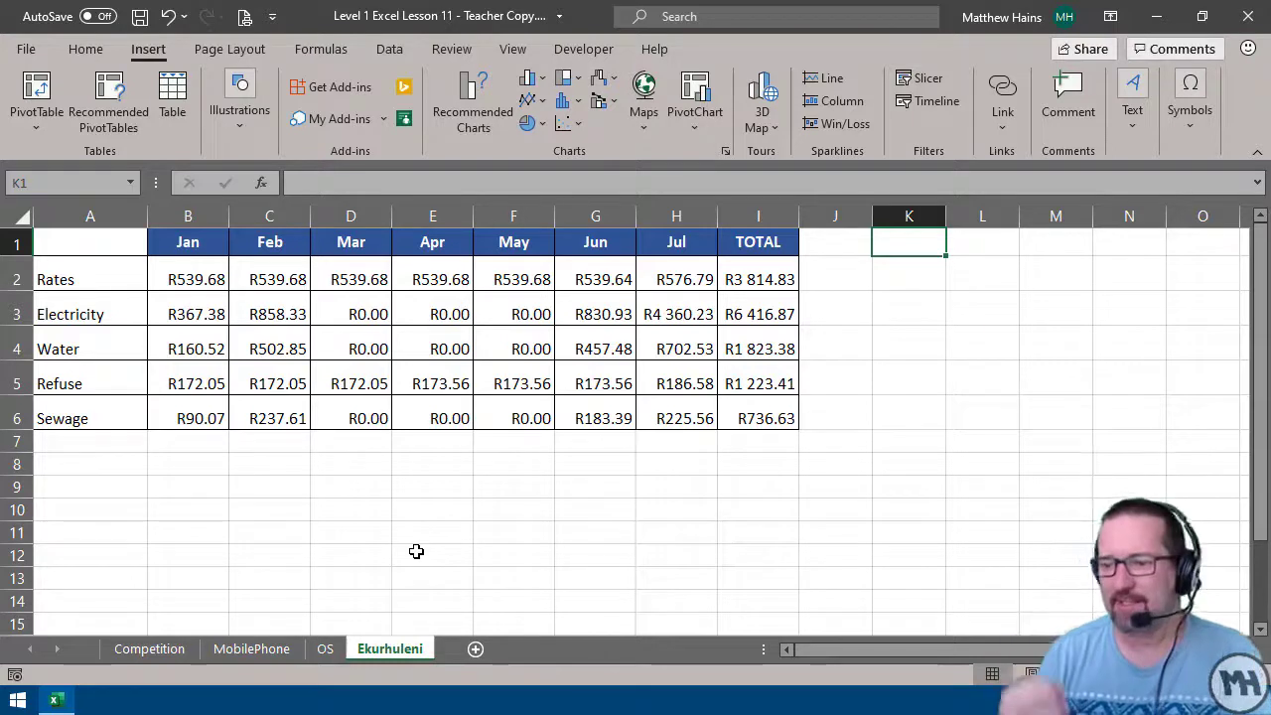
click(70, 314)
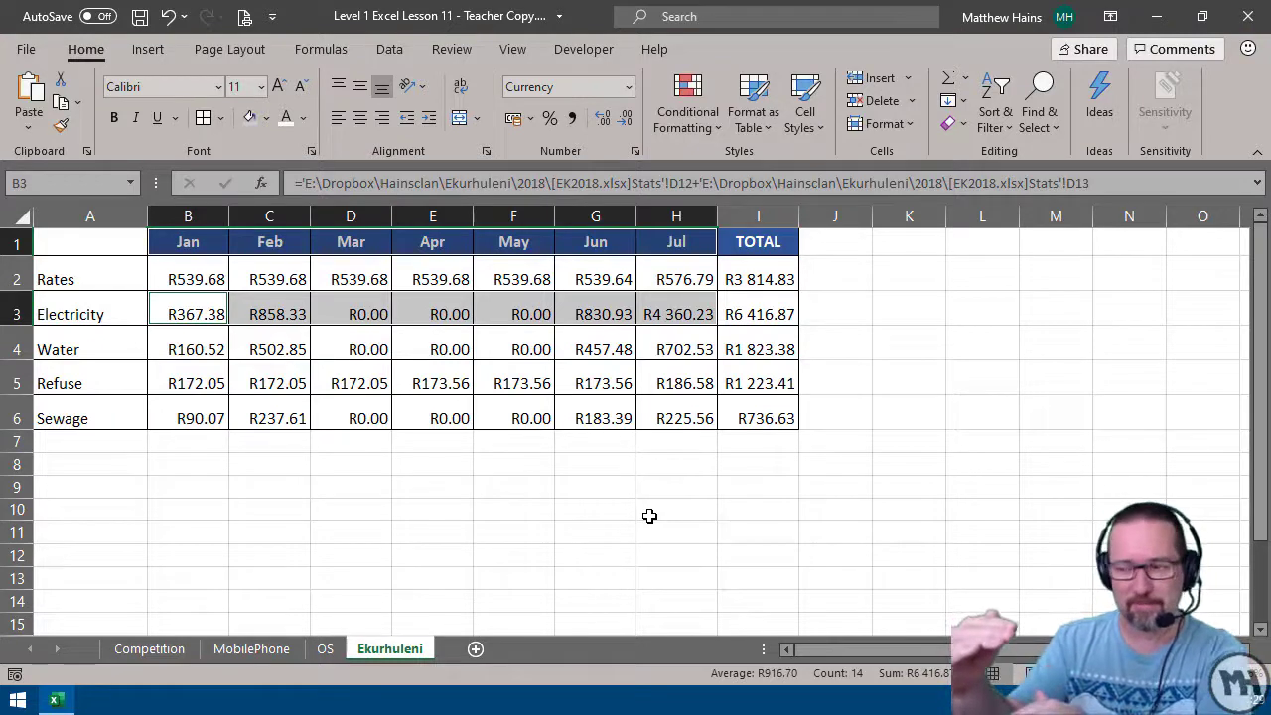
mouse_move(572, 593)
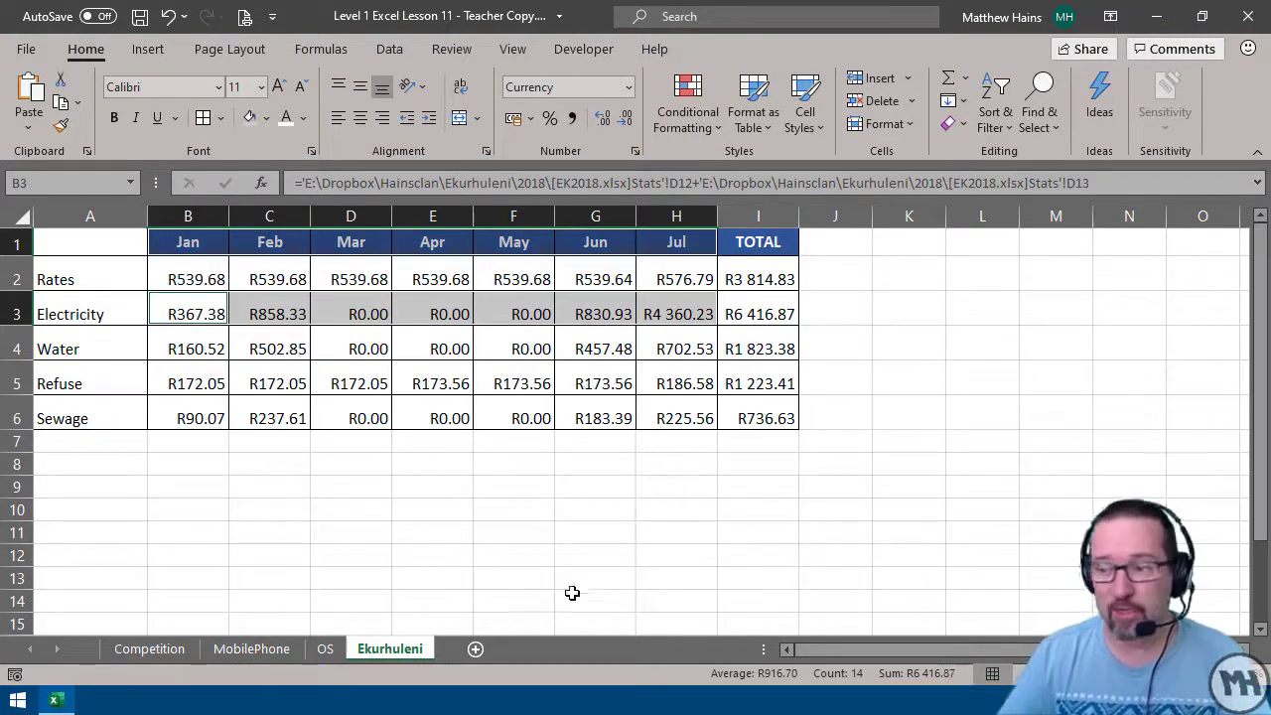
click(187, 241)
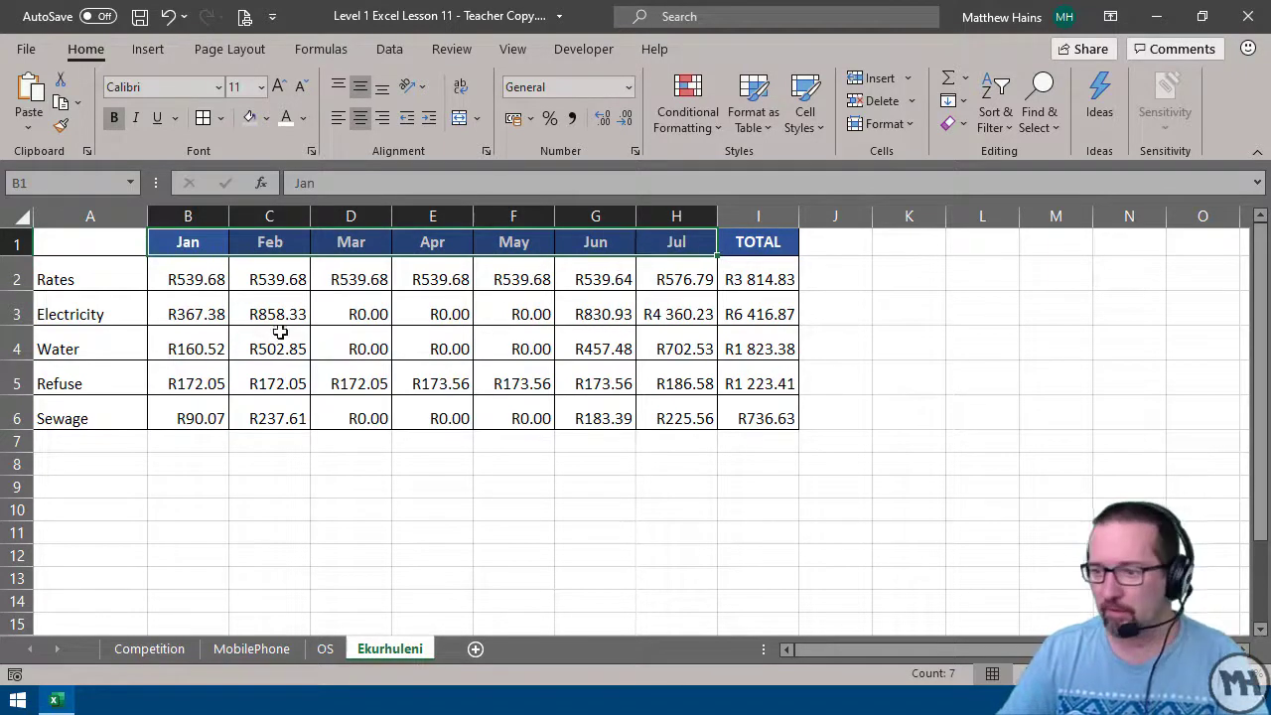
drag(188, 314, 596, 314)
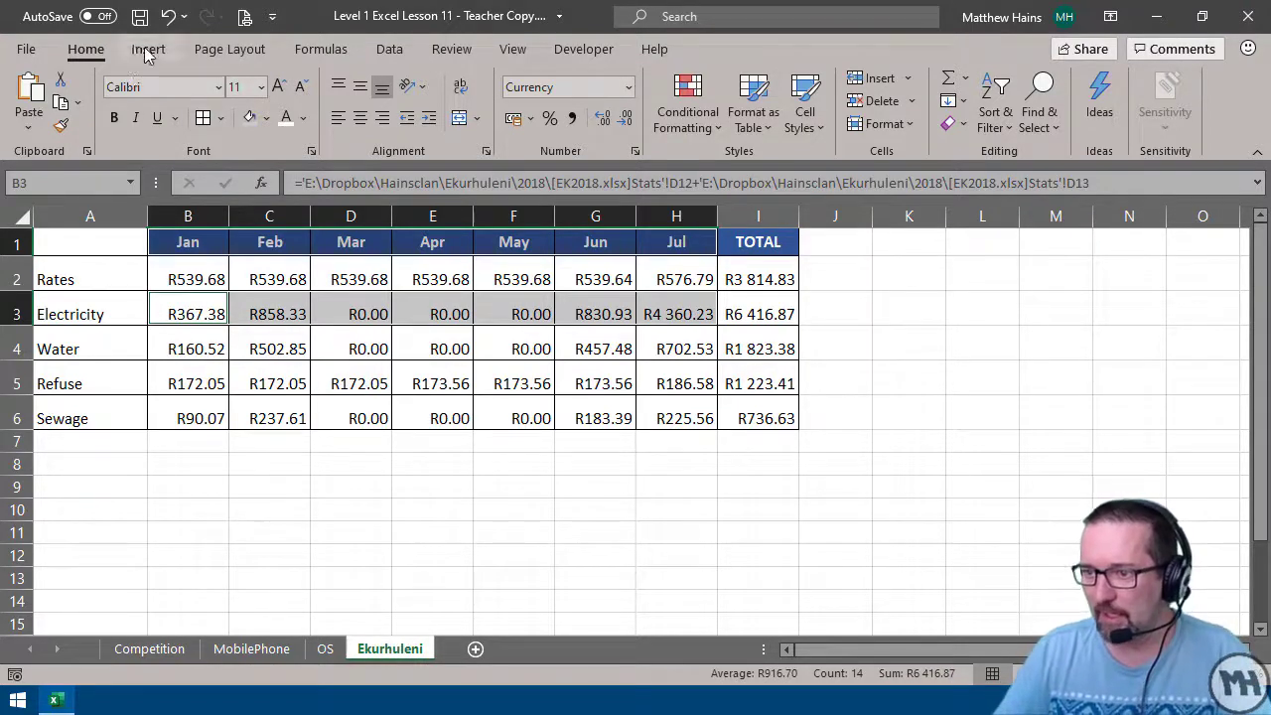
Step: Insert a 2-D Line chart of the Jan–Jul electricity costs
click(148, 49)
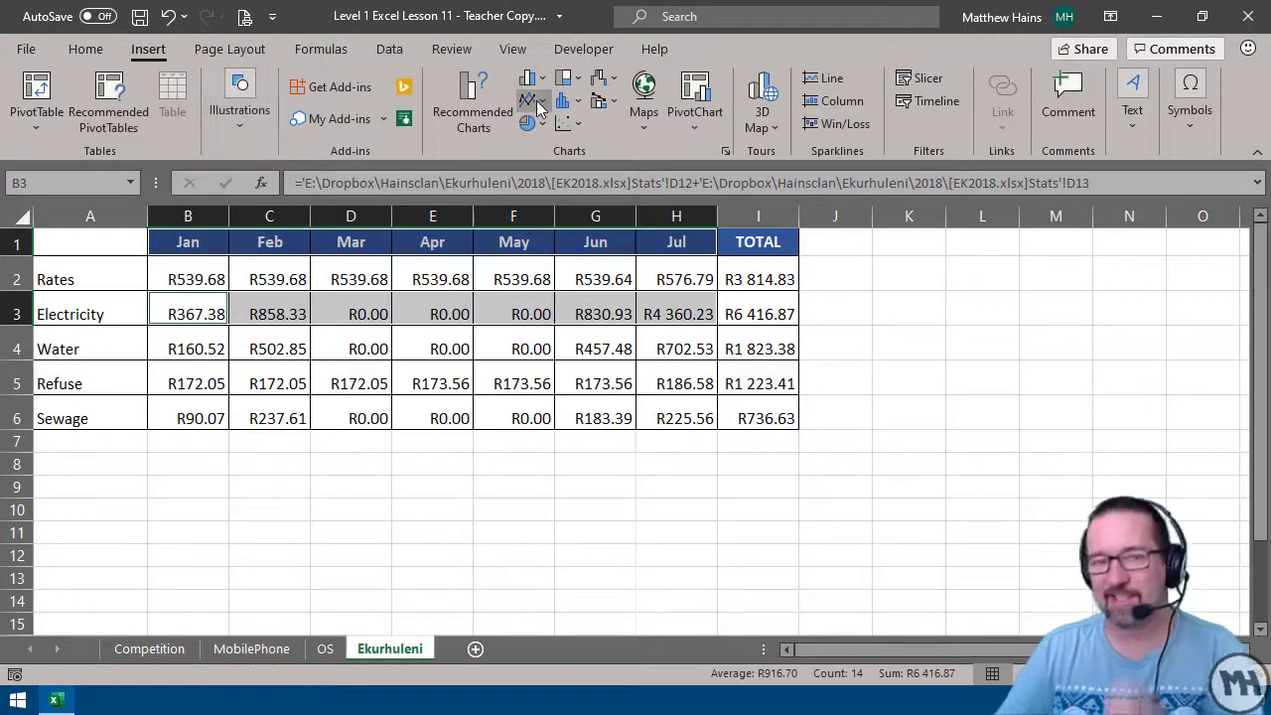
mouse_move(529, 103)
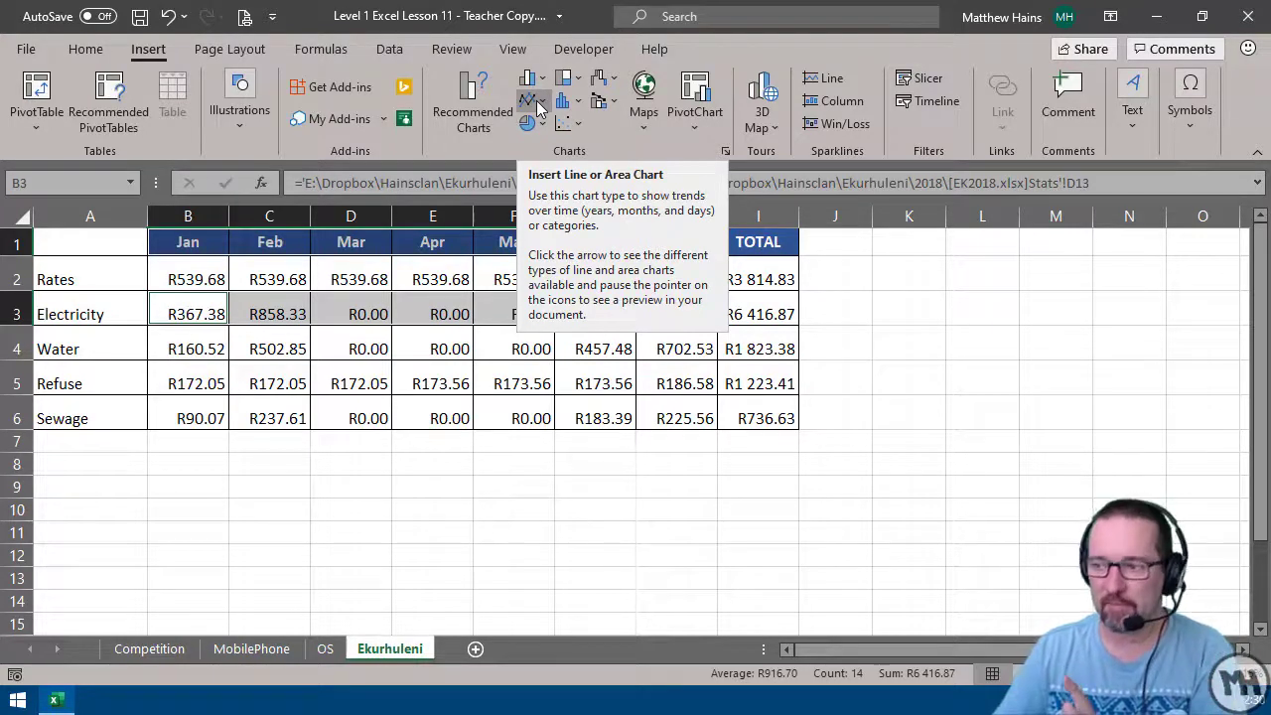
click(537, 101)
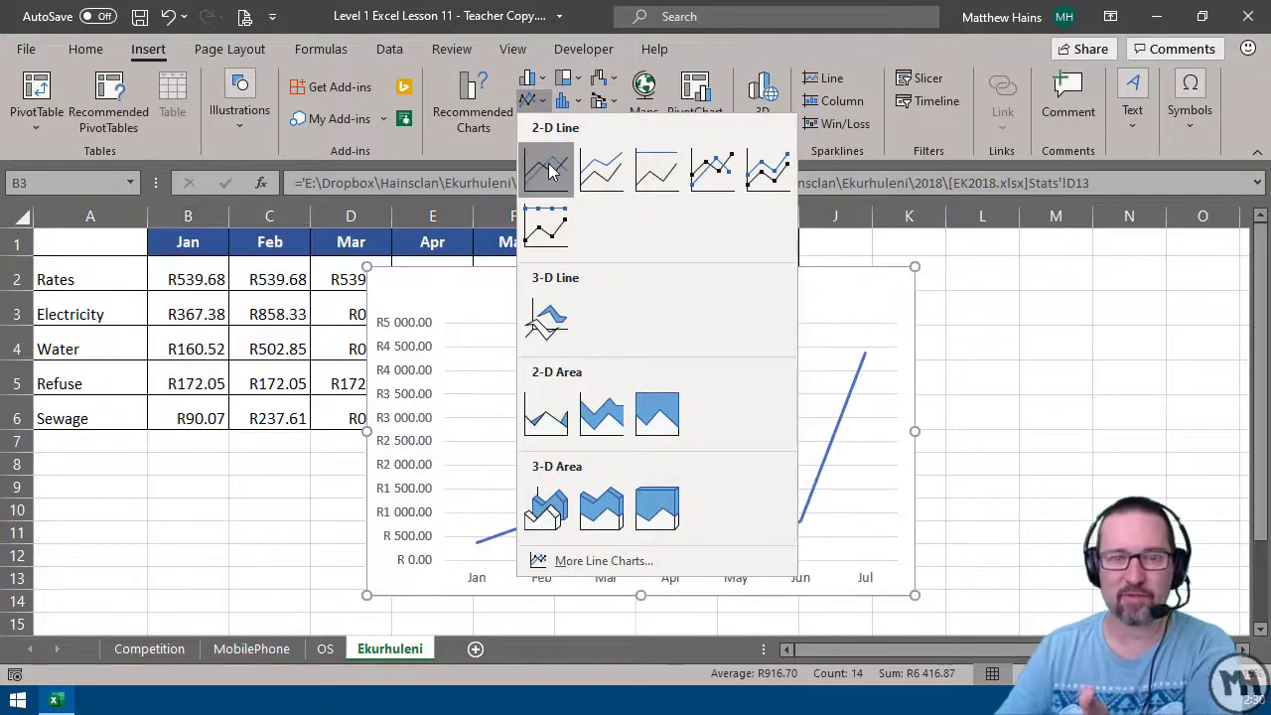
click(546, 169)
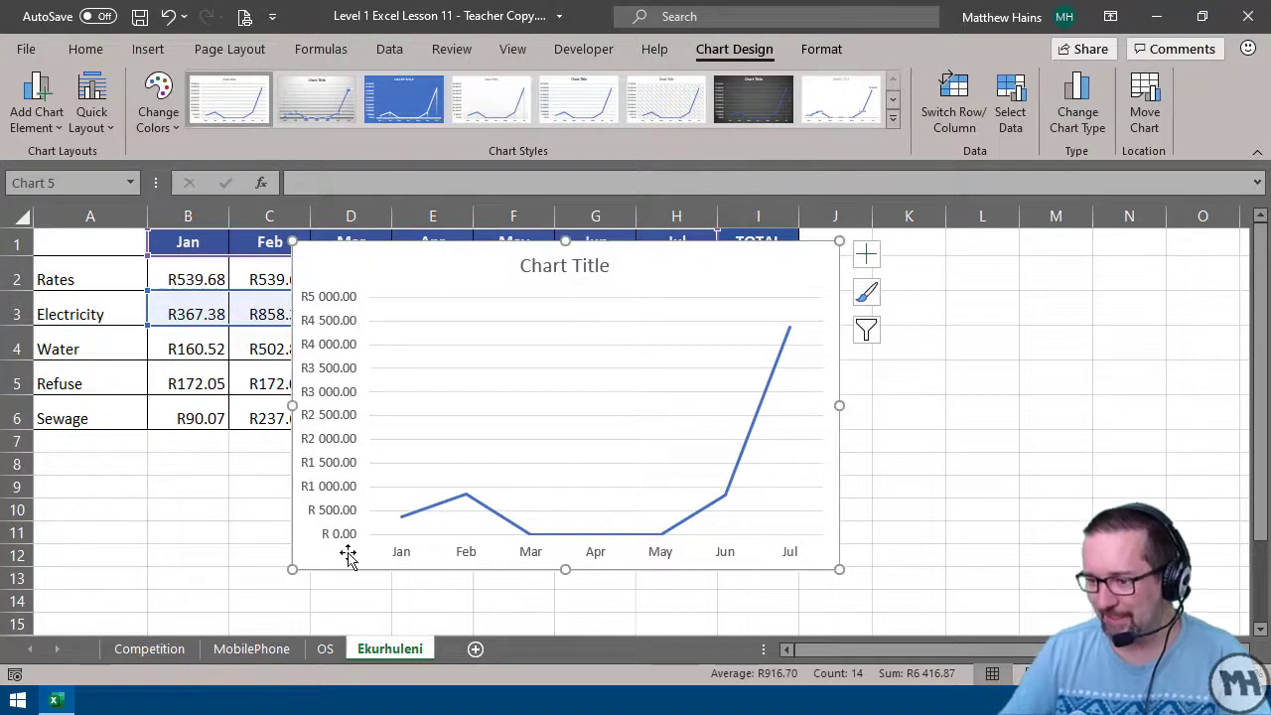
mouse_move(407, 526)
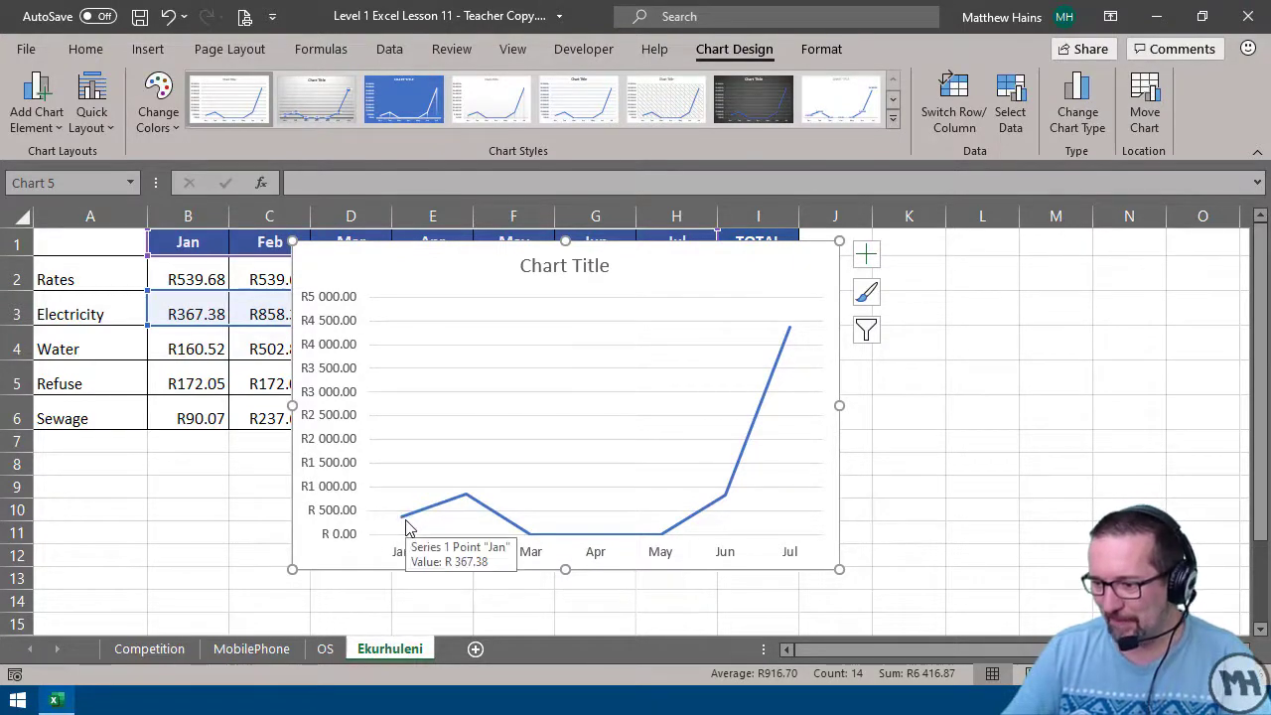
mouse_move(469, 500)
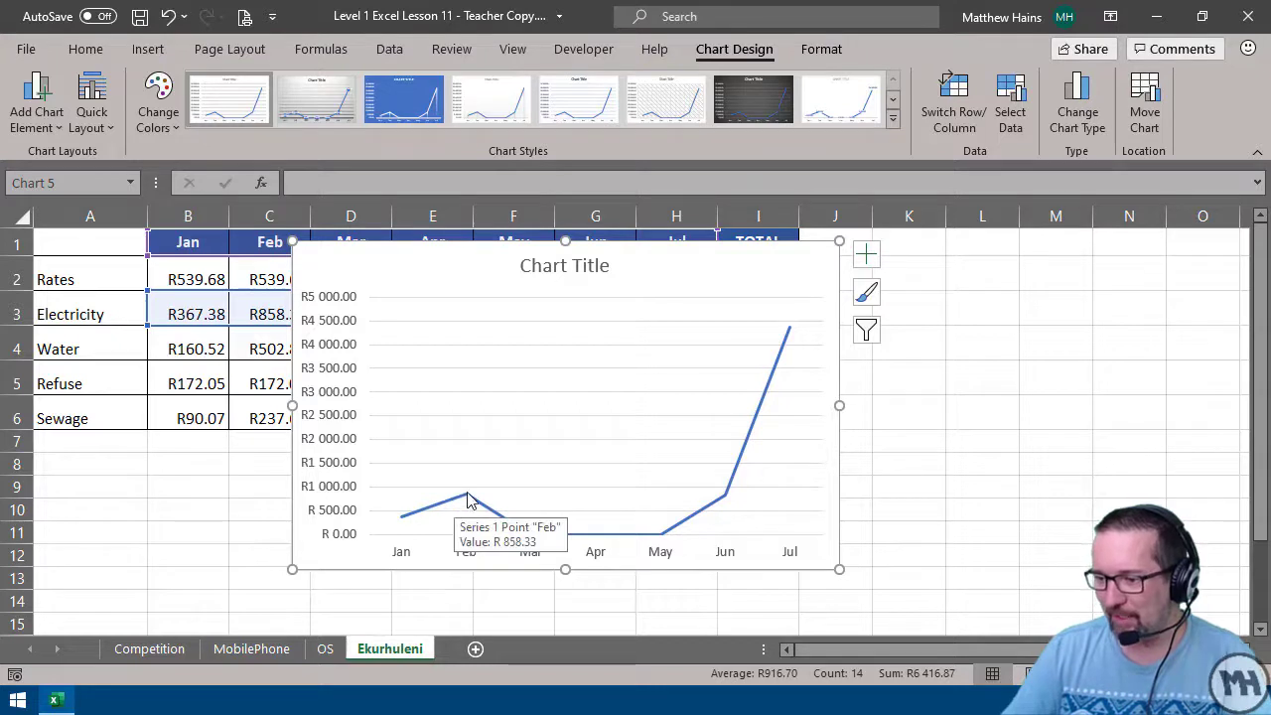
mouse_move(641, 547)
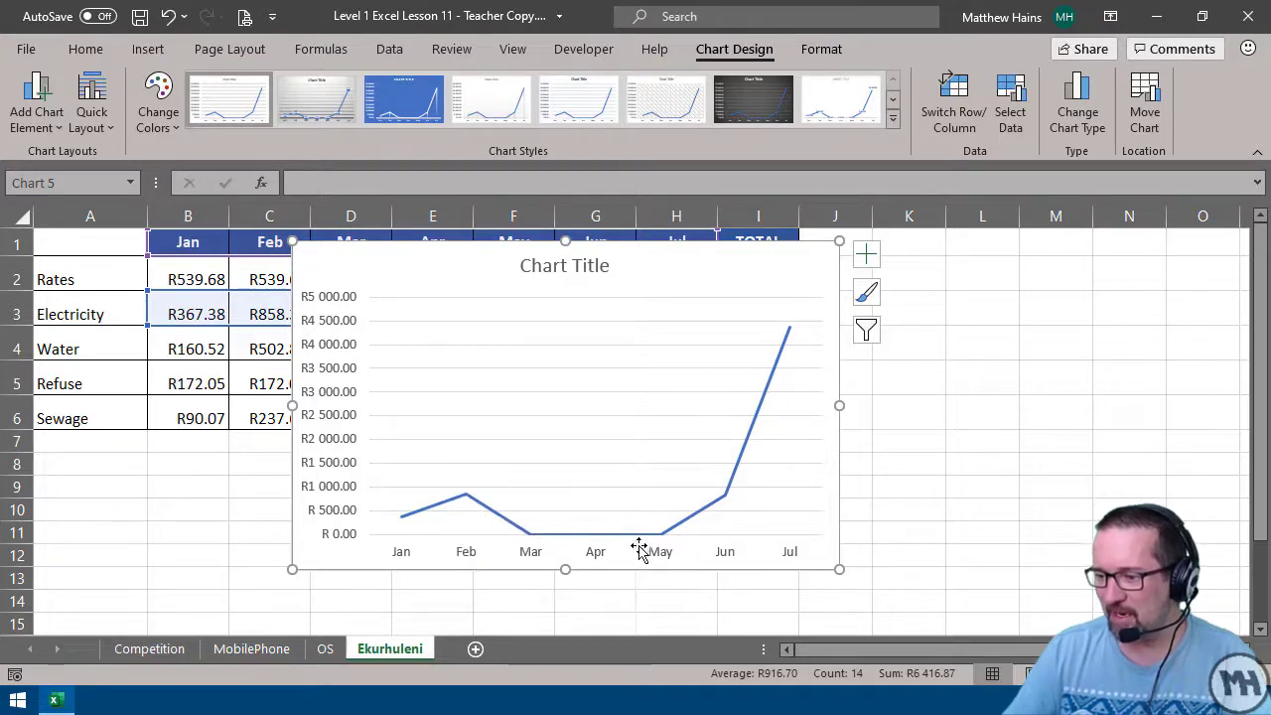
mouse_move(663, 533)
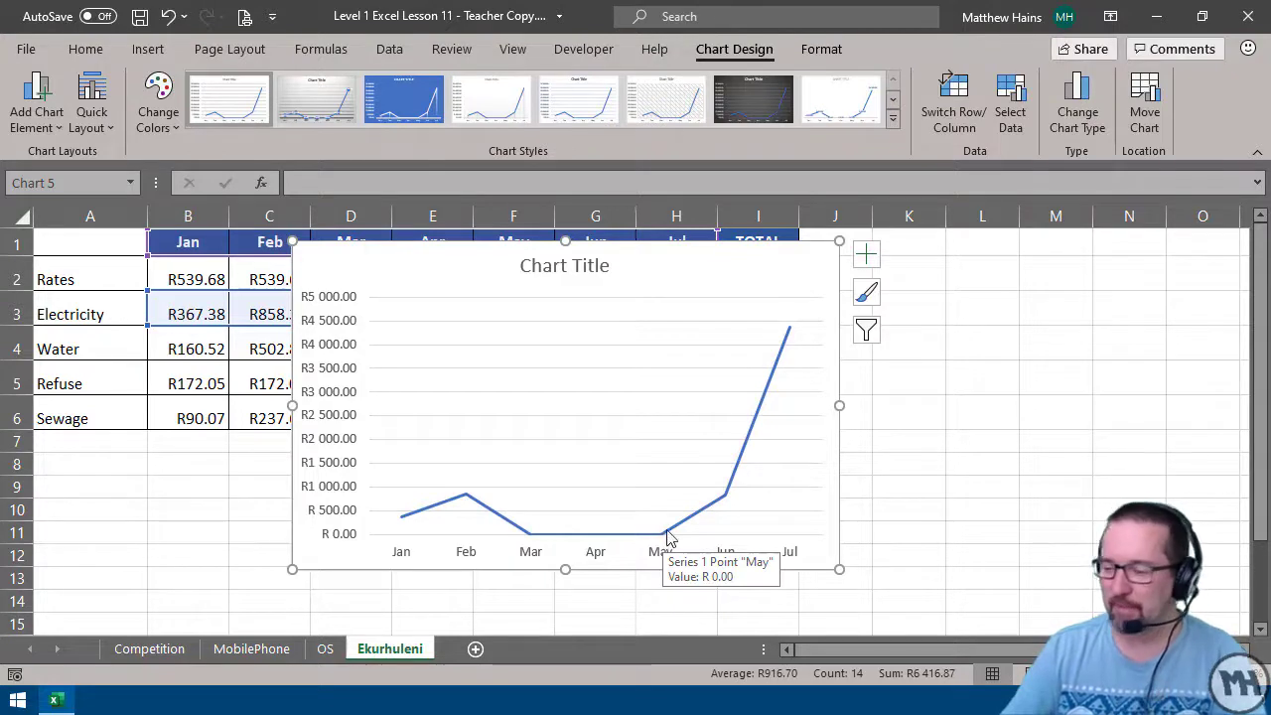
mouse_move(725, 497)
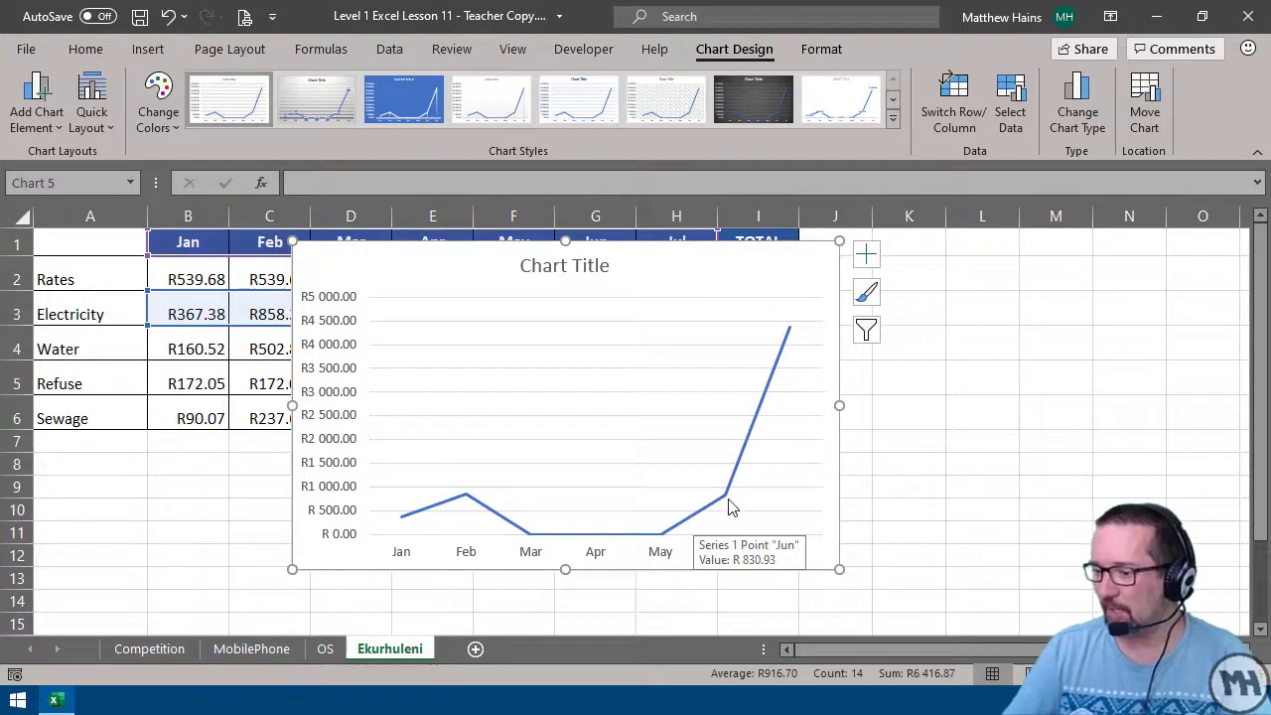
mouse_move(791, 333)
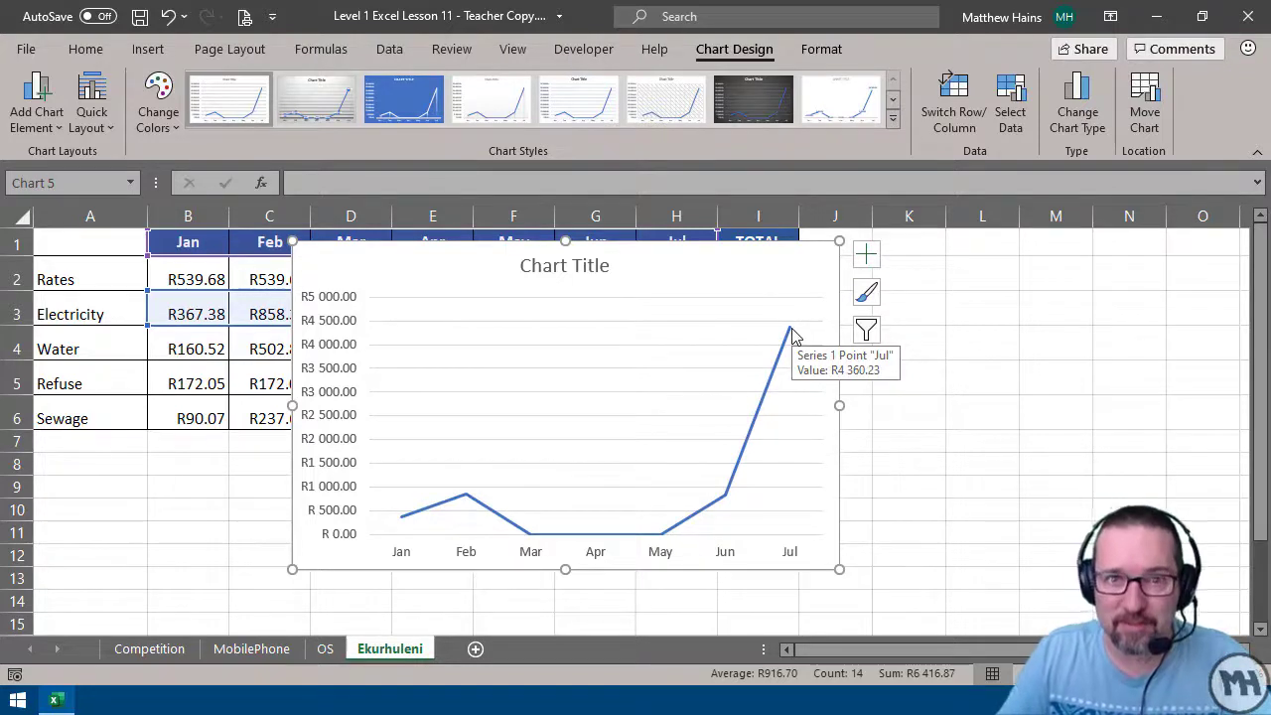
mouse_move(720, 422)
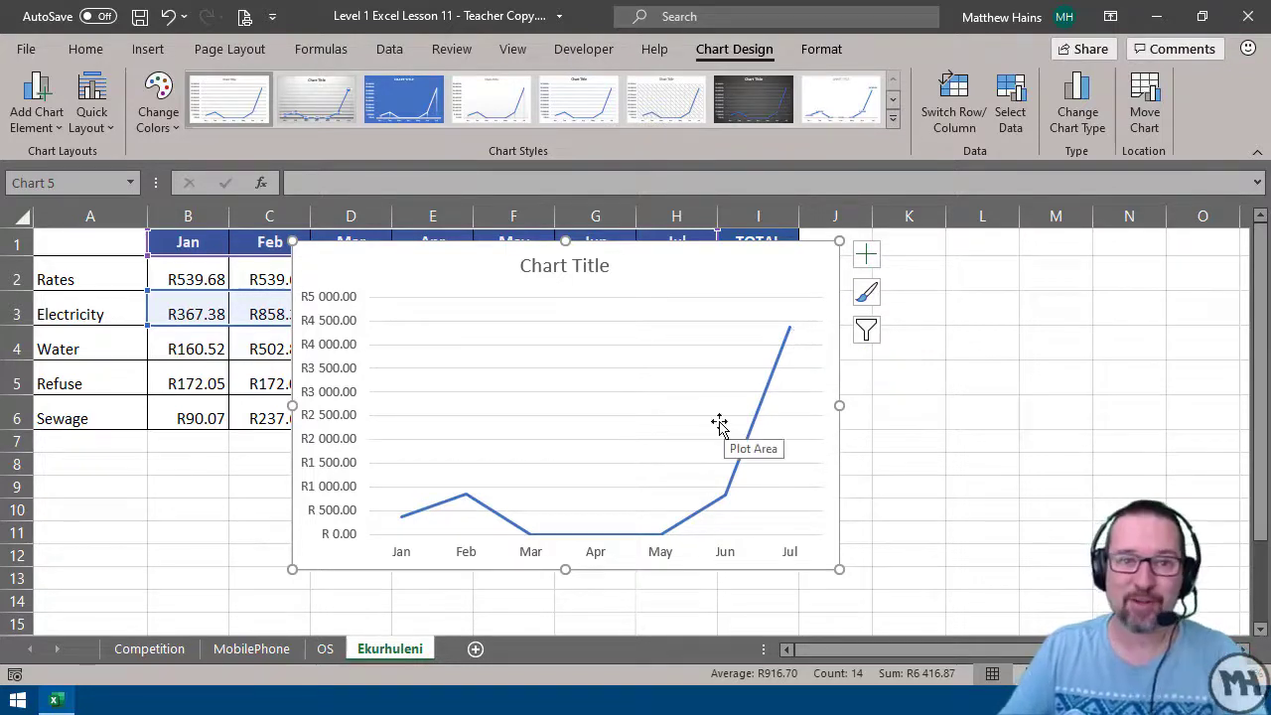
mouse_move(711, 444)
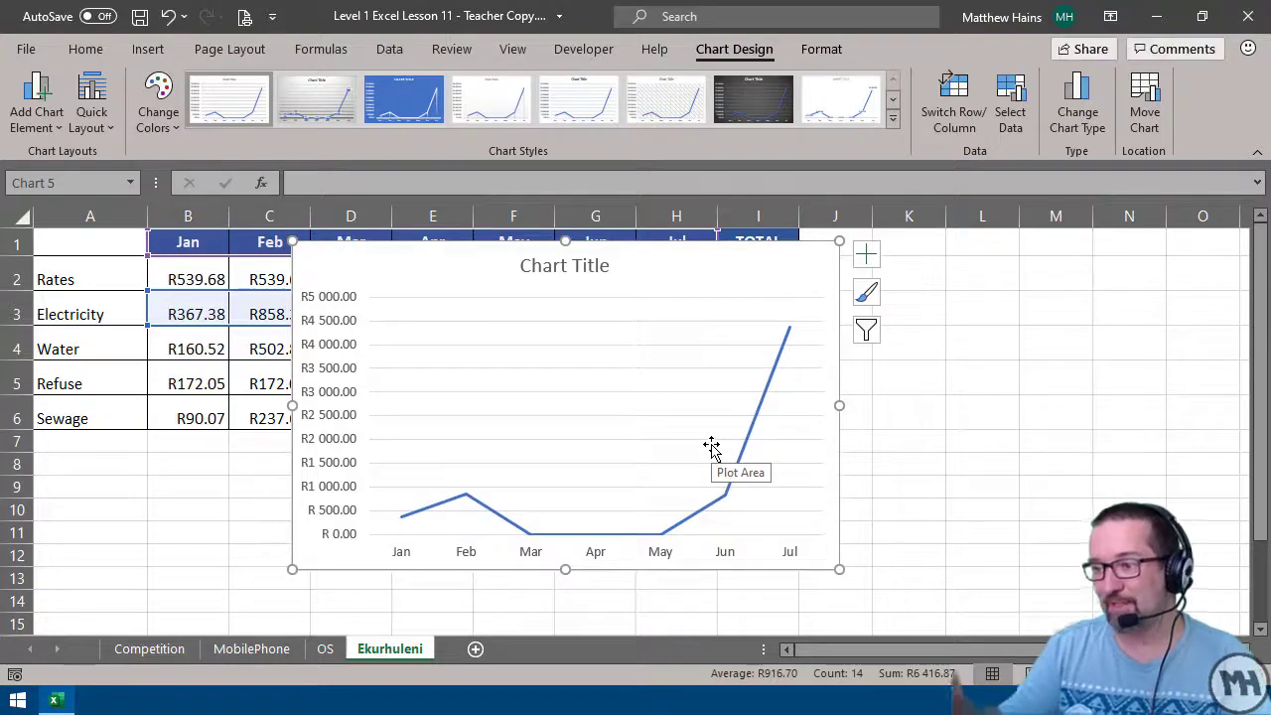